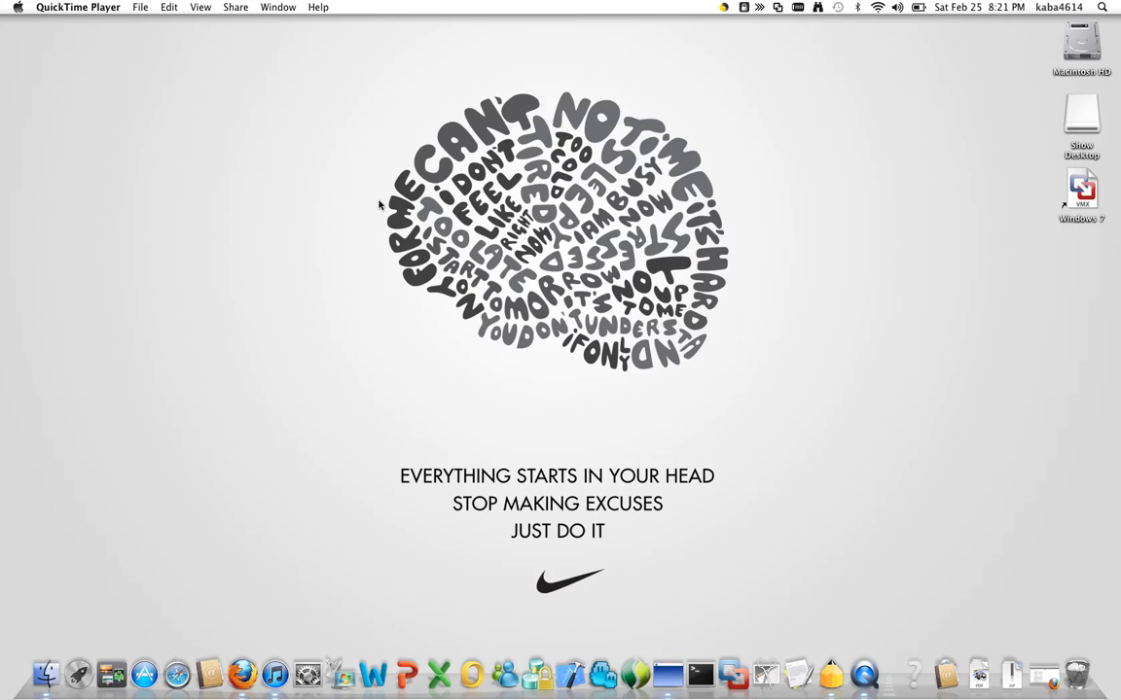
pyautogui.moveTo(361, 416)
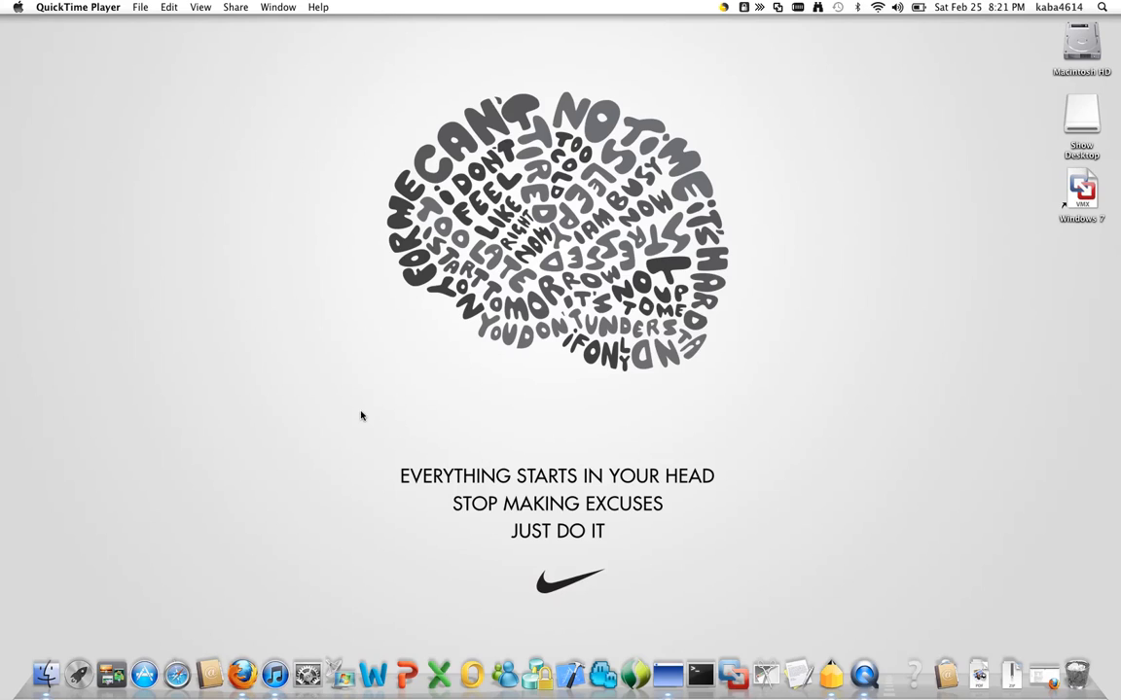
pyautogui.moveTo(364, 416)
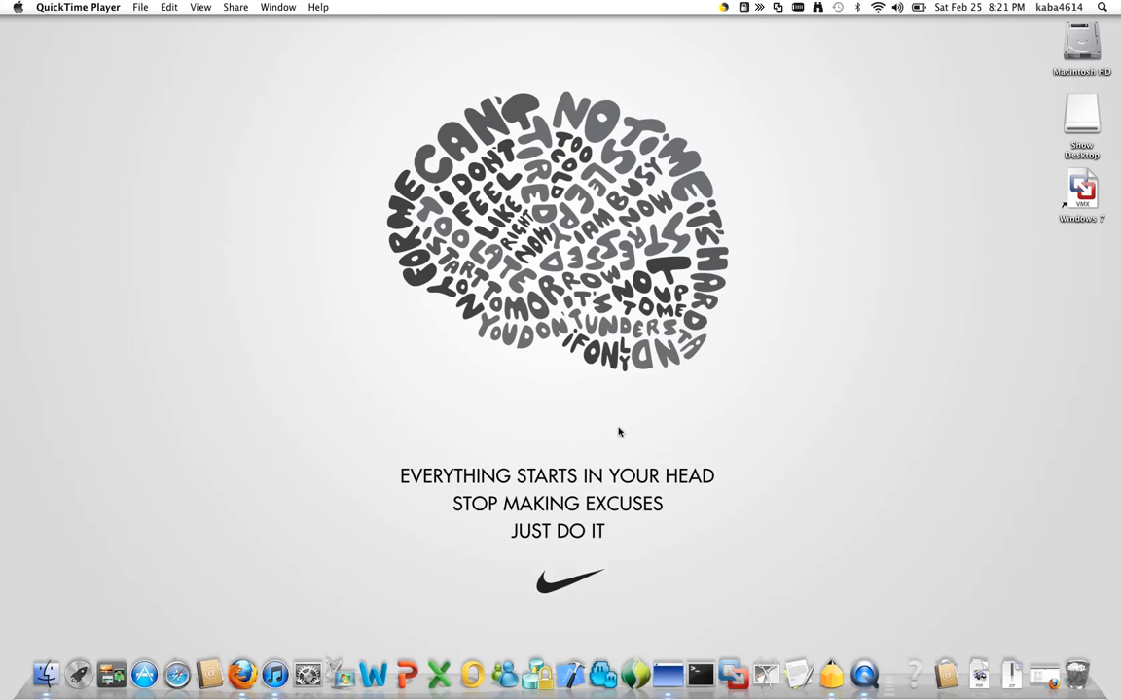
pyautogui.moveTo(252, 615)
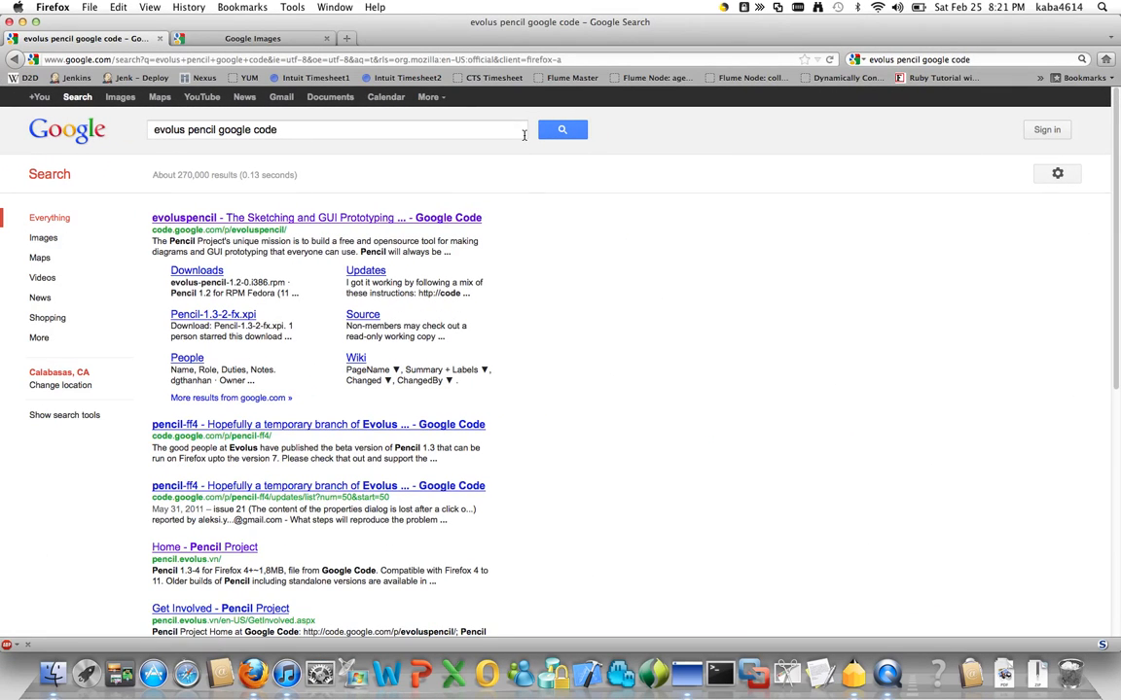
pyautogui.moveTo(375, 153)
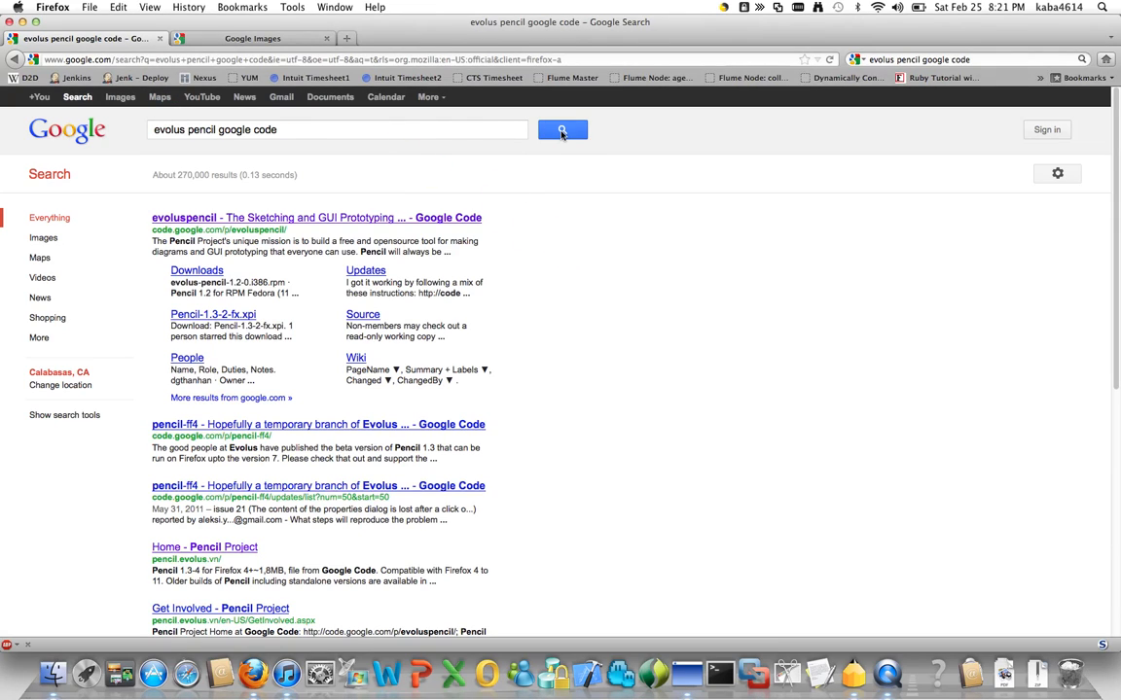
# - Follow the evoluspencil Google Code result to the project's home page
pyautogui.click(282, 217)
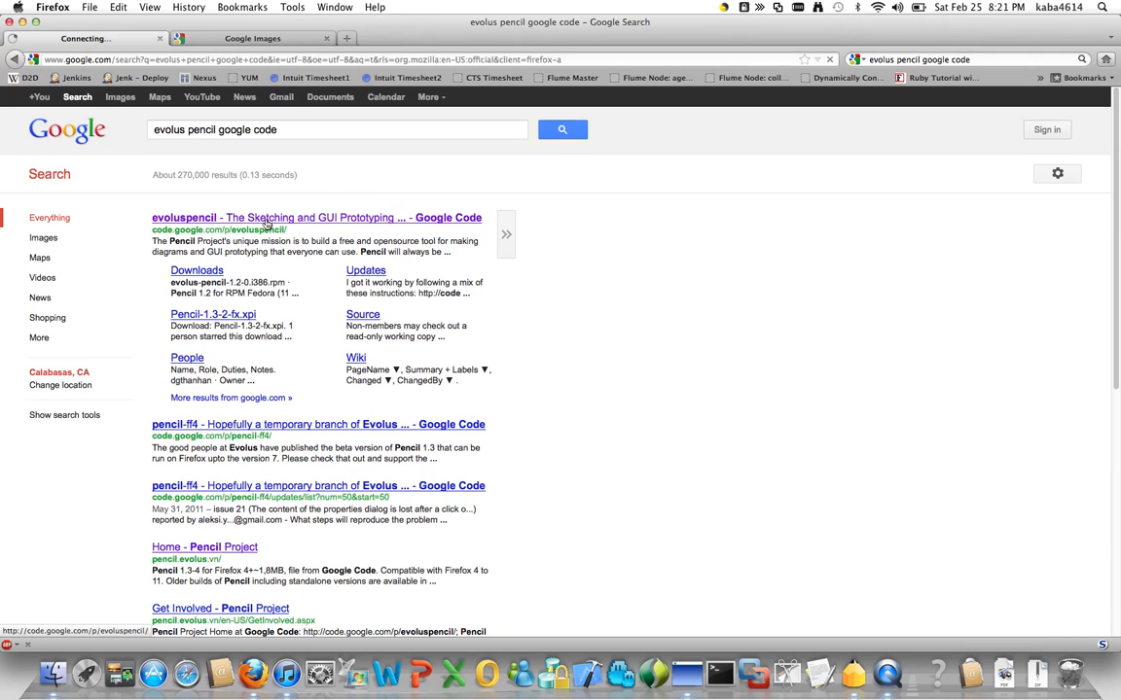
pyautogui.click(301, 217)
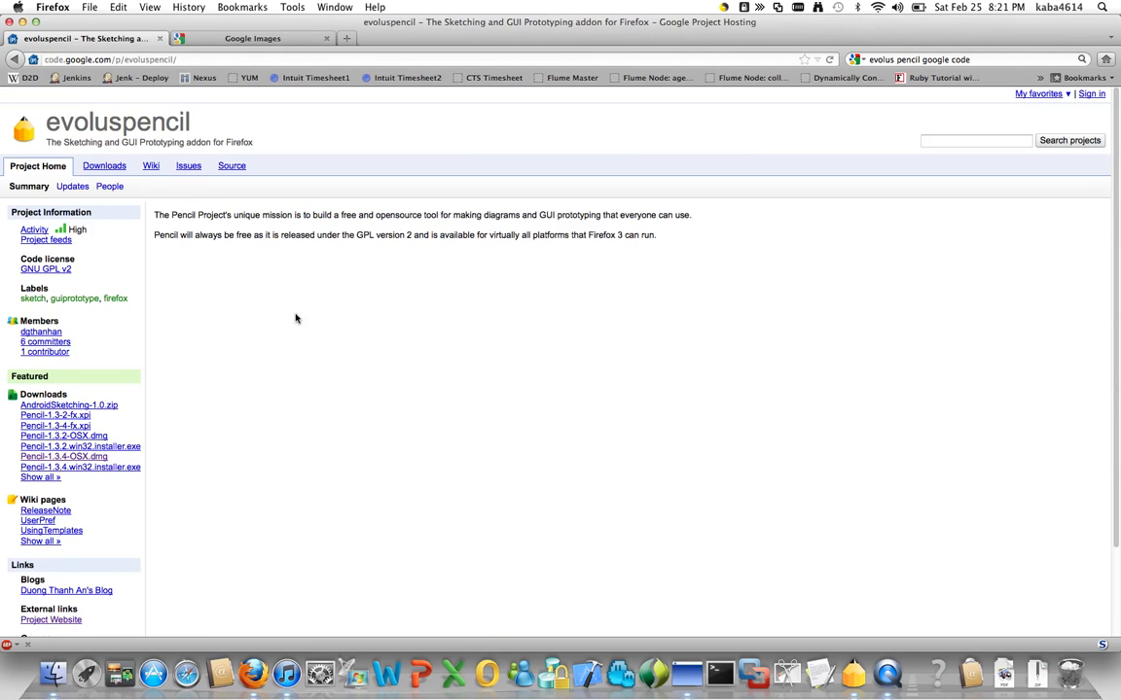
pyautogui.moveTo(80, 458)
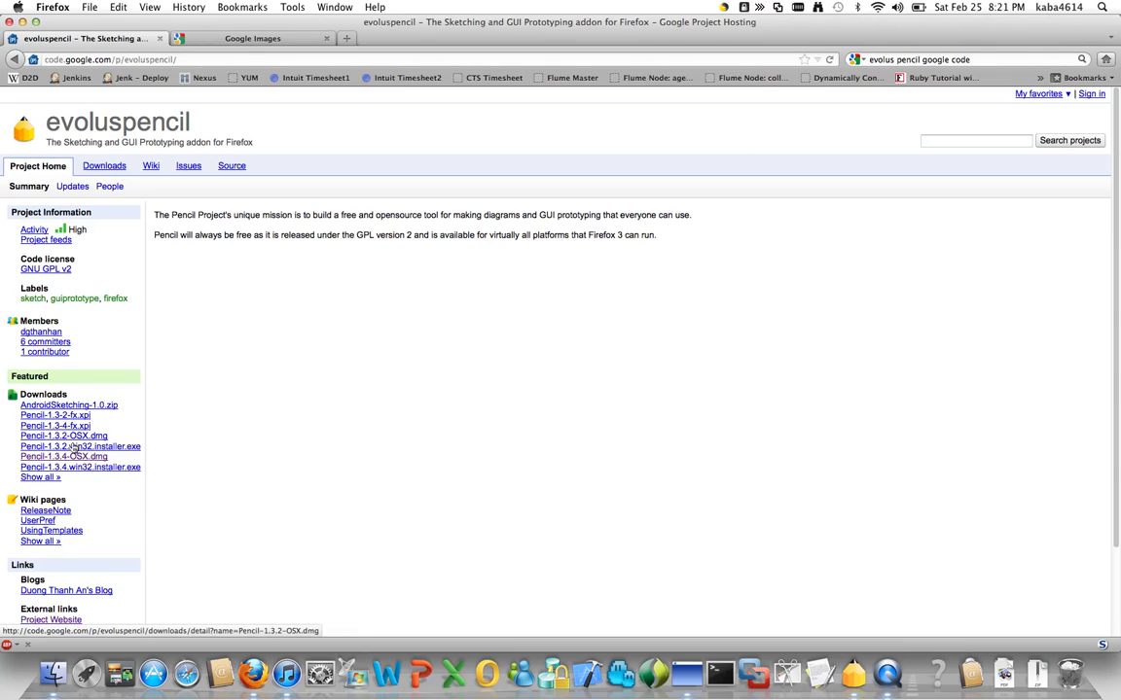
pyautogui.moveTo(52, 468)
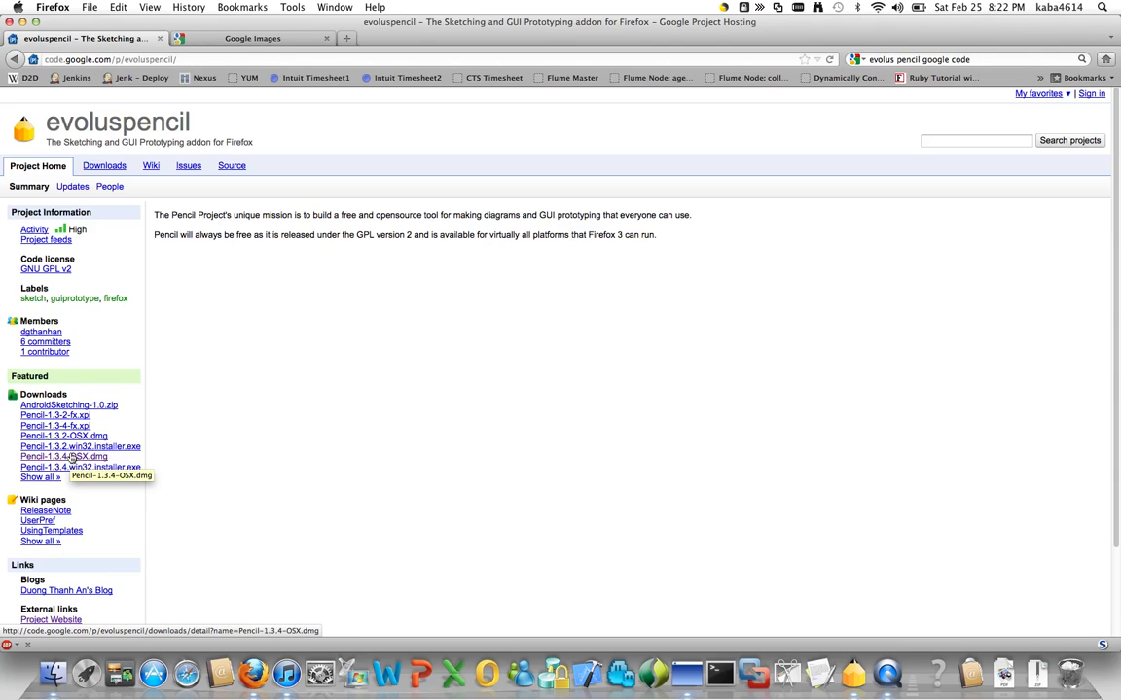
pyautogui.moveTo(817, 570)
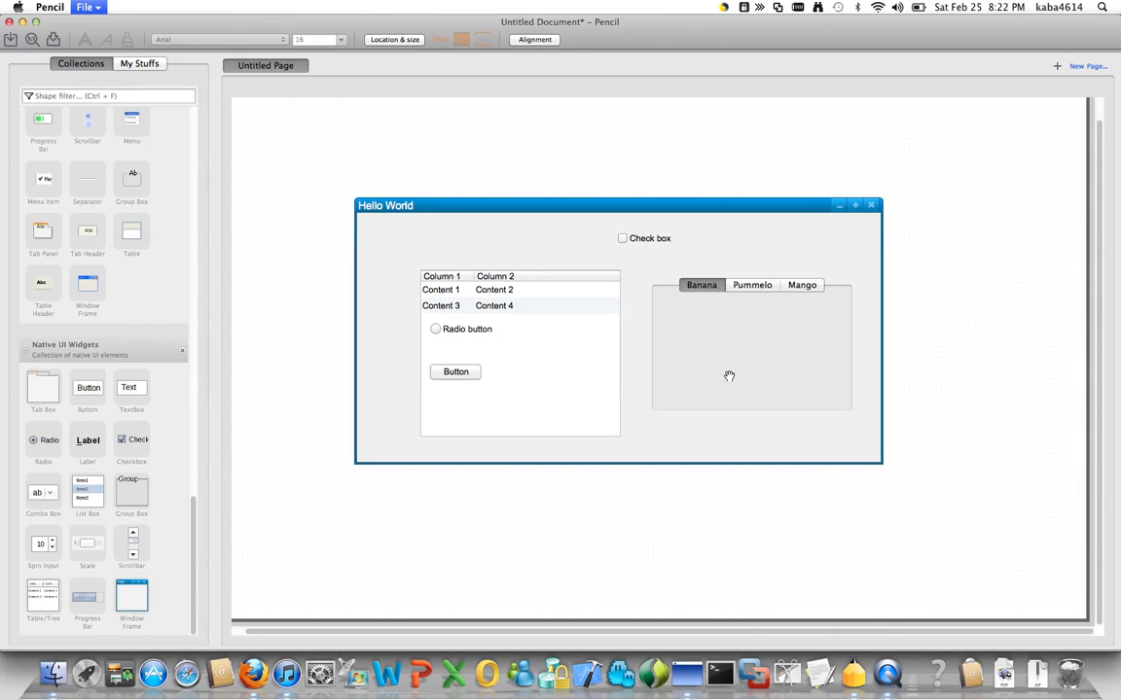
pyautogui.moveTo(873, 209)
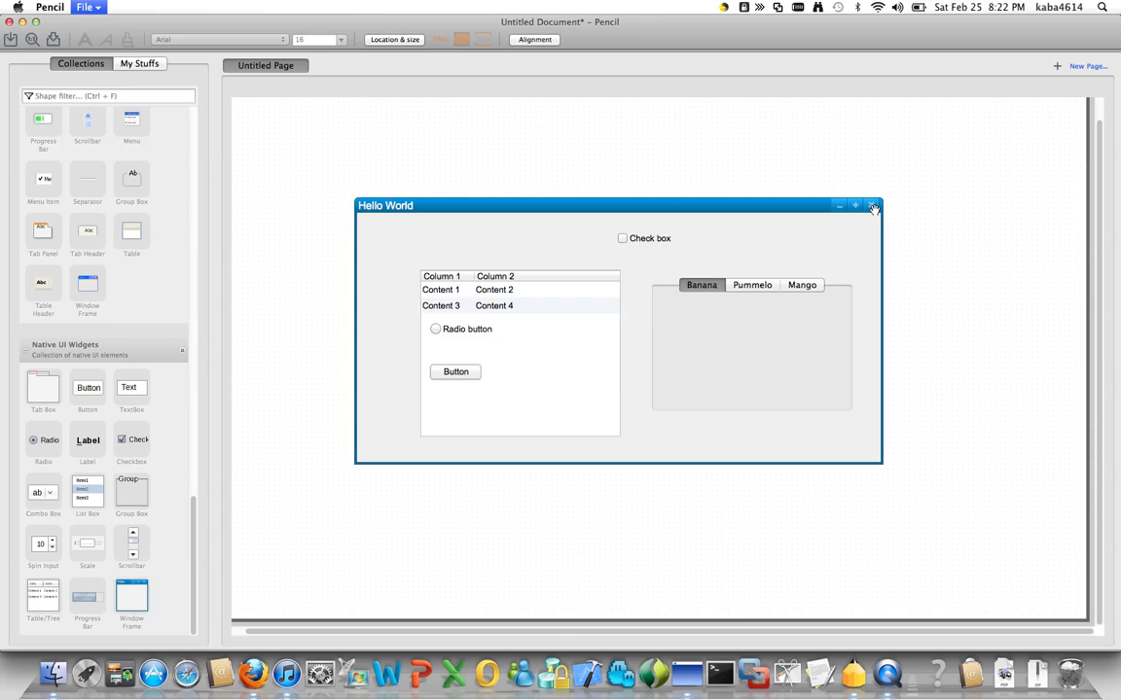
pyautogui.moveTo(569, 240)
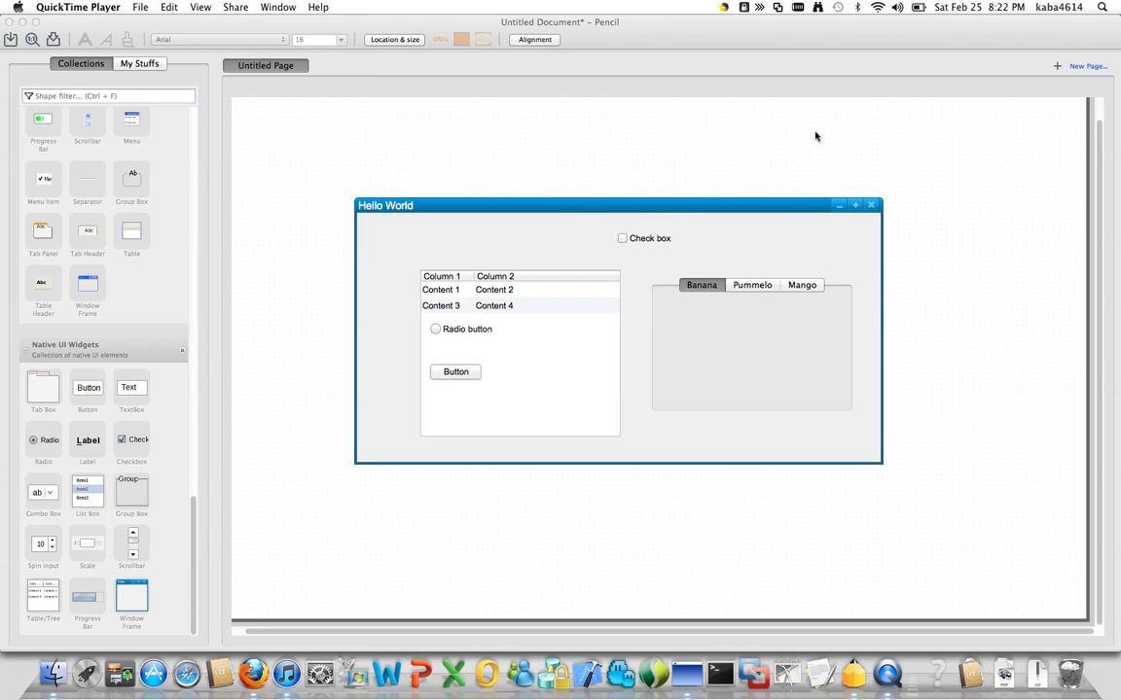
pyautogui.moveTo(353, 116)
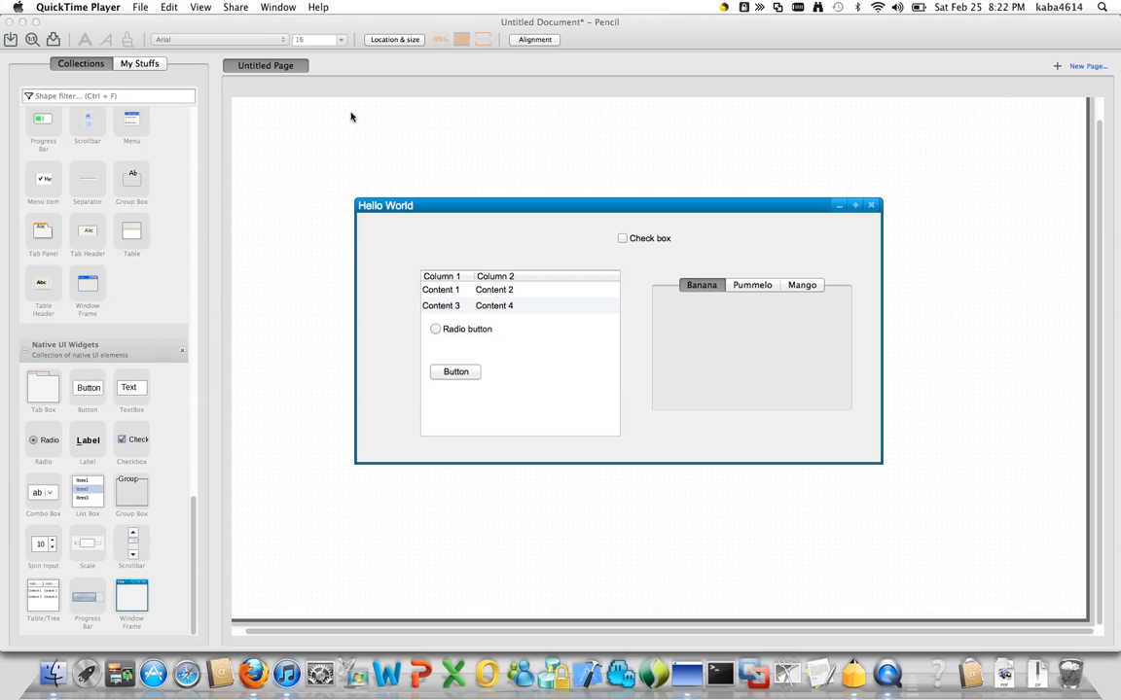
pyautogui.moveTo(600, 212)
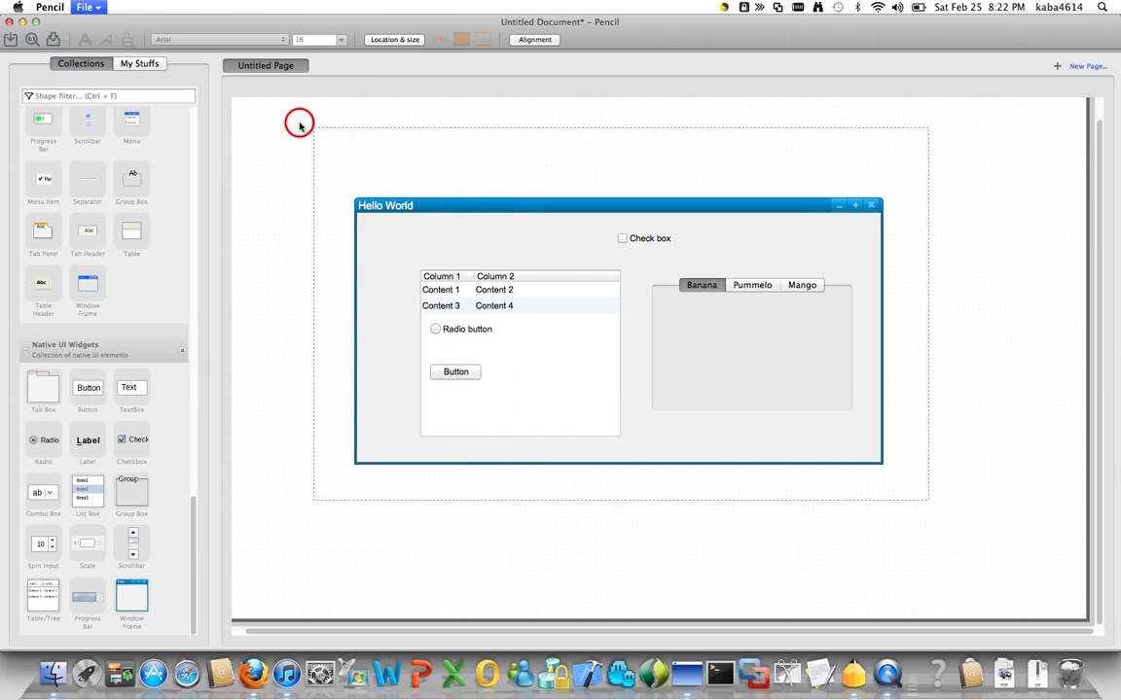
# - Delete all the selected Hello World widgets through the right-click menu
pyautogui.rightClick(477, 222)
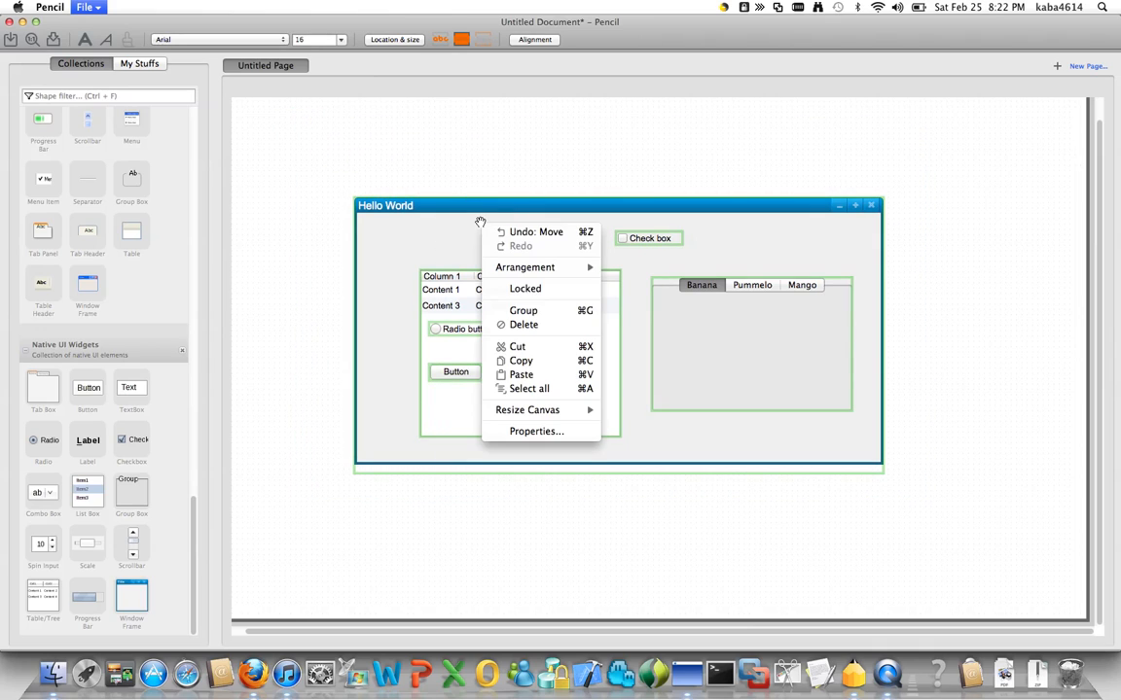
pyautogui.click(525, 324)
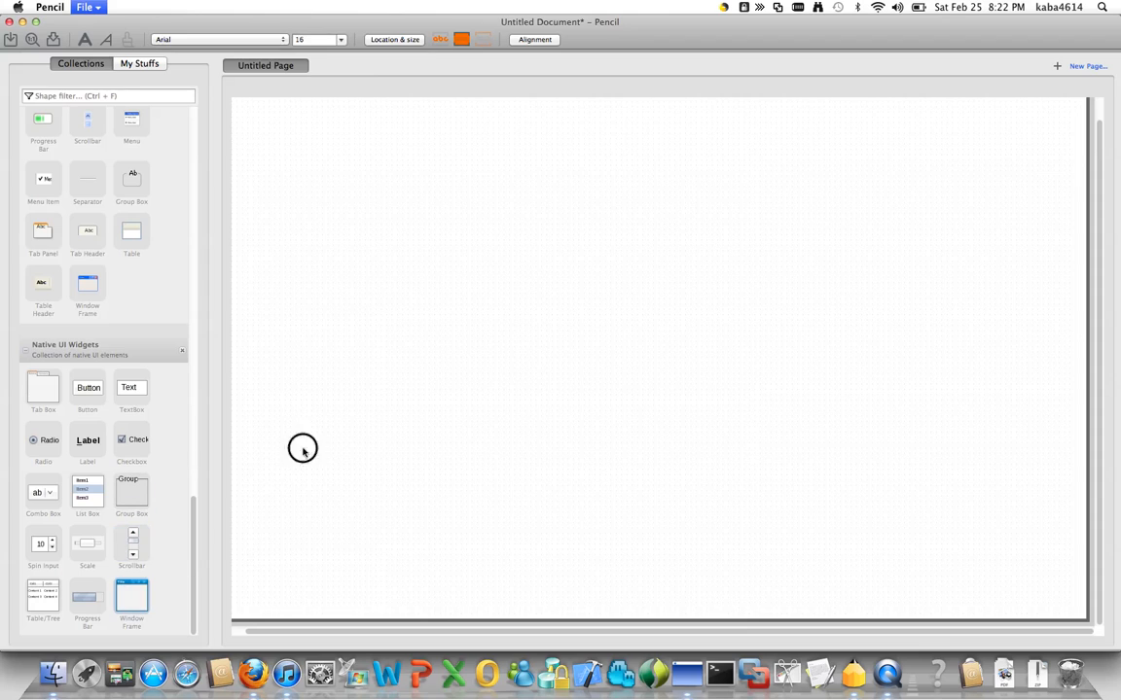
# - Add a Window Frame, enlarge it, title it 'Hello', and delete the stray group box
pyautogui.moveTo(131, 596); pyautogui.dragTo(417, 377)
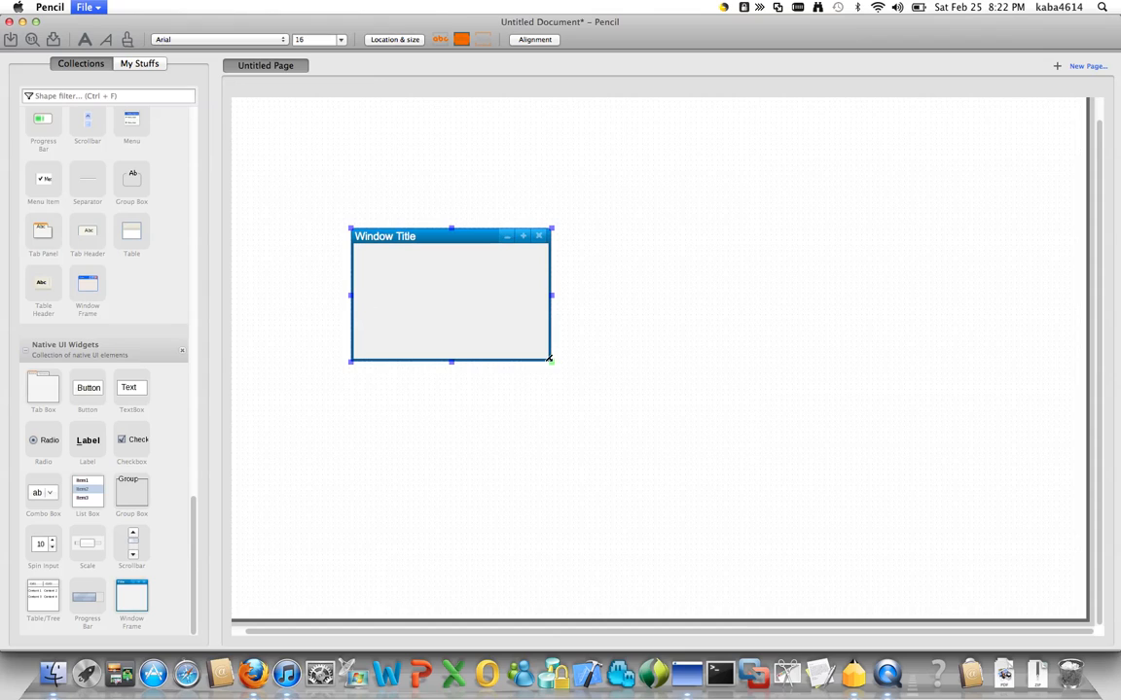
pyautogui.moveTo(550, 361); pyautogui.dragTo(876, 532)
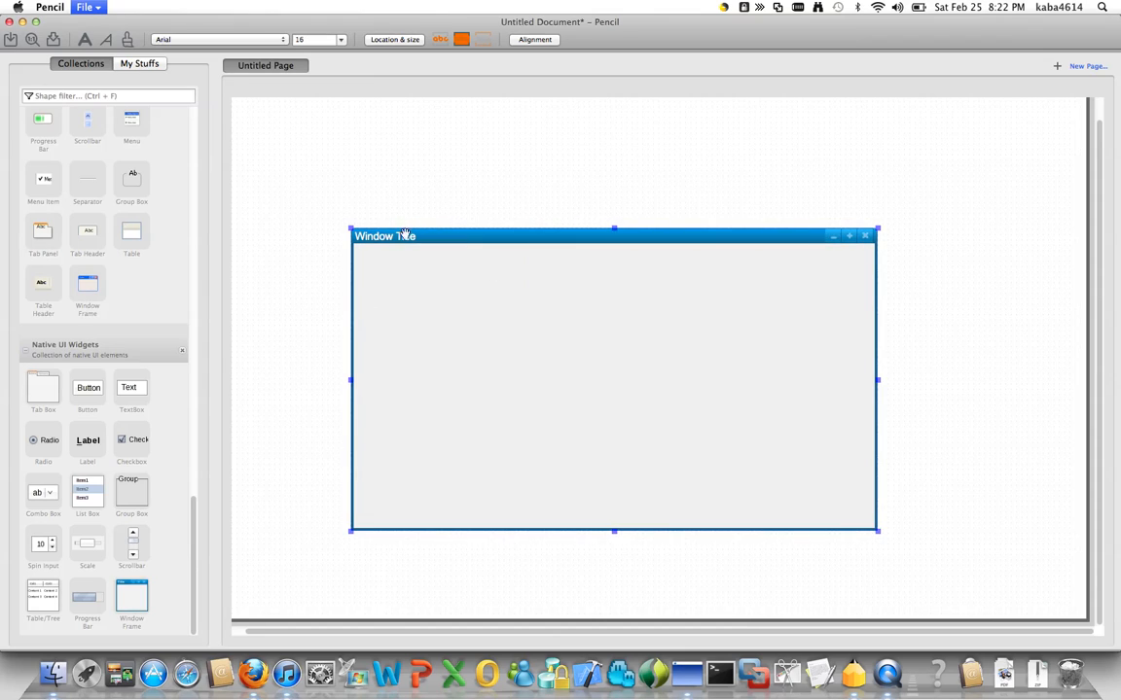
pyautogui.write('Hello')
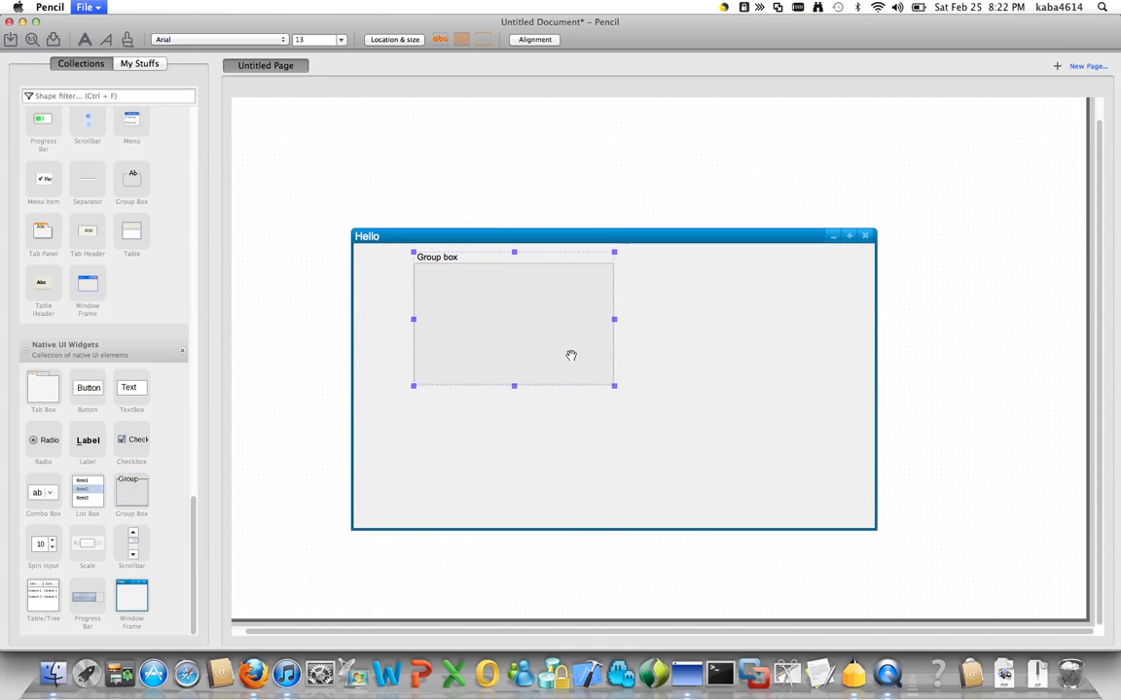
pyautogui.moveTo(468, 292)
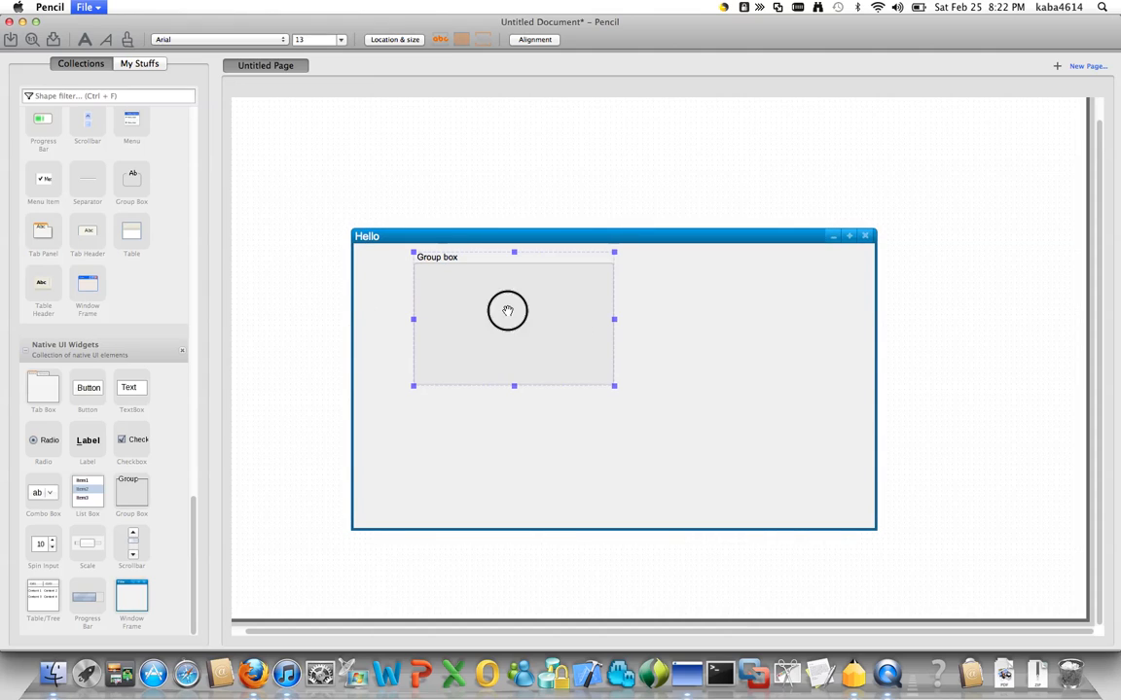
pyautogui.rightClick(507, 309)
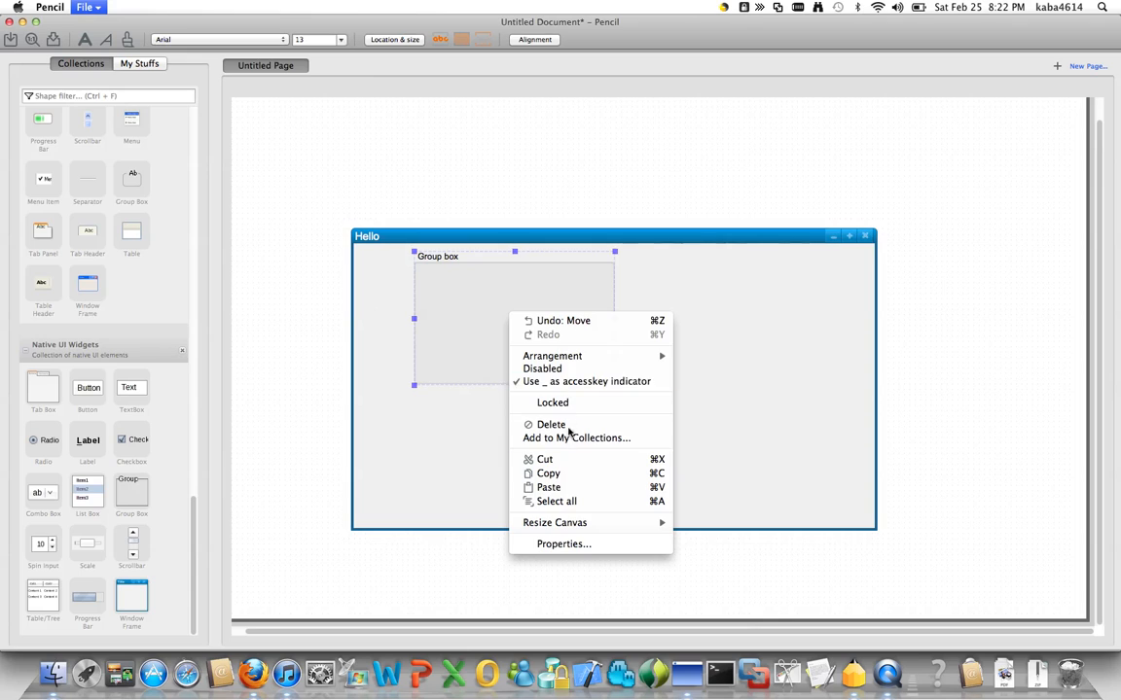
pyautogui.click(551, 425)
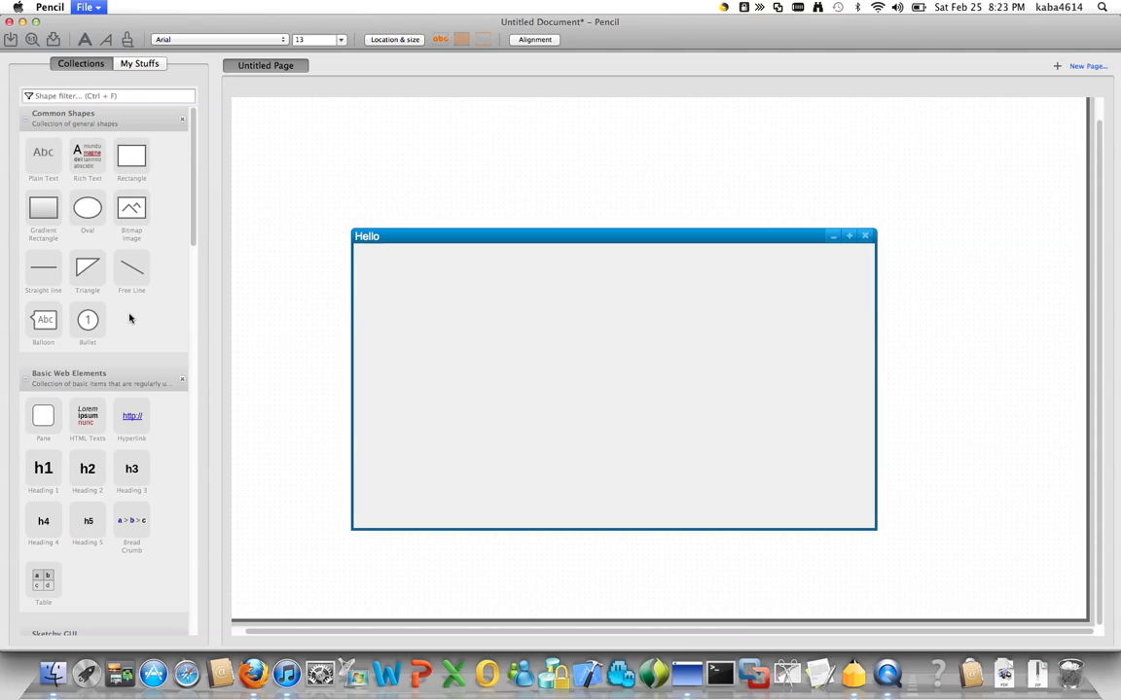
# - Add a Home > Products > Pencil breadcrumb and delete the blank box inside the window
pyautogui.moveTo(131, 518); pyautogui.dragTo(374, 301)
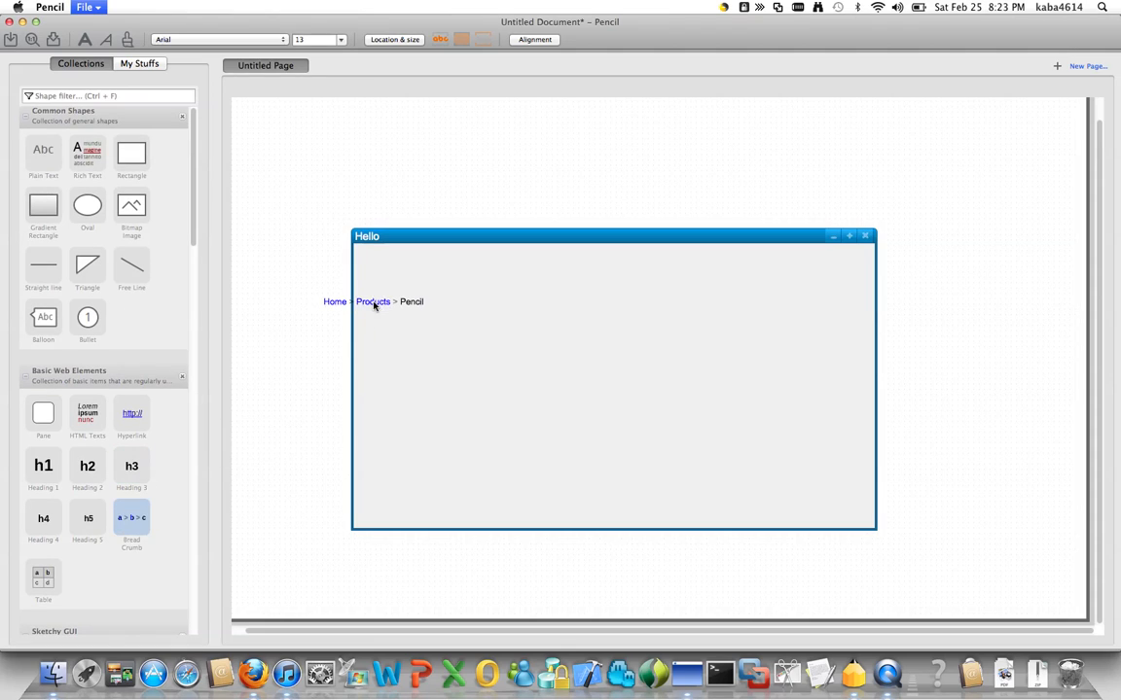
pyautogui.click(378, 302)
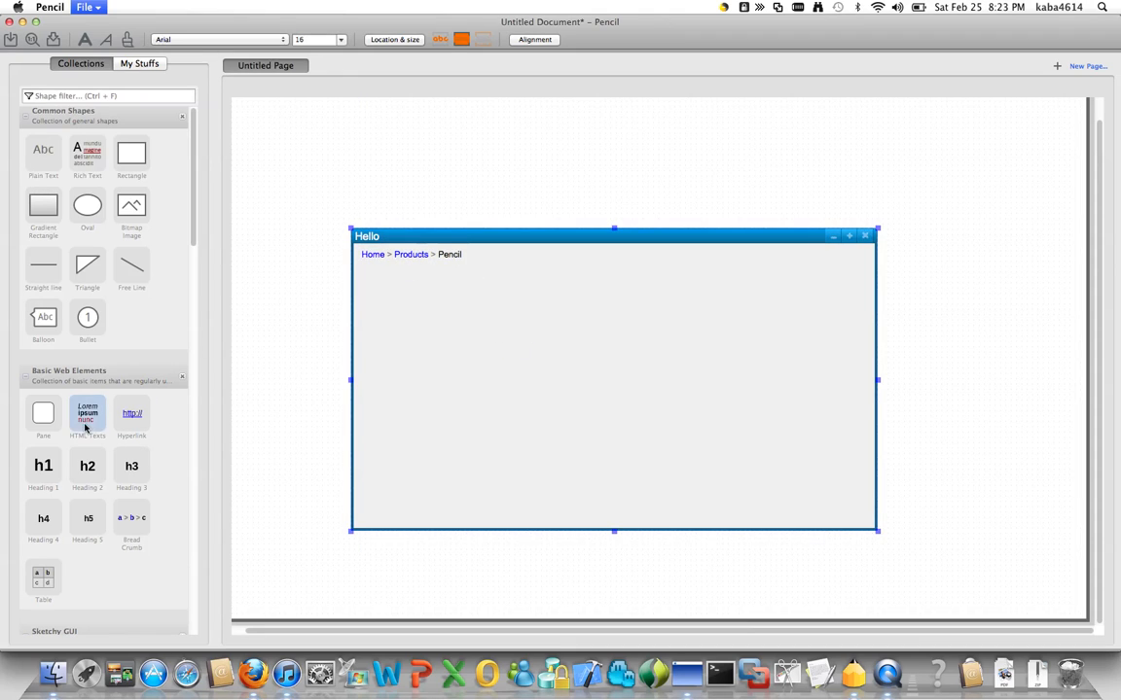
pyautogui.scroll(-3)
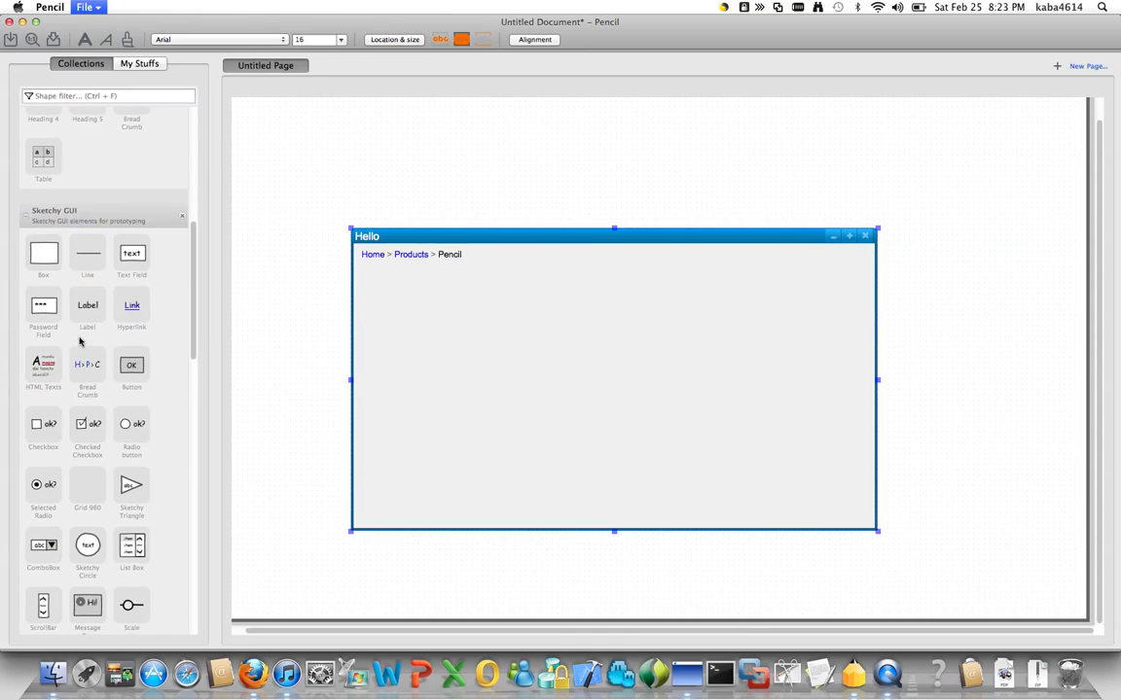
pyautogui.scroll(-3)
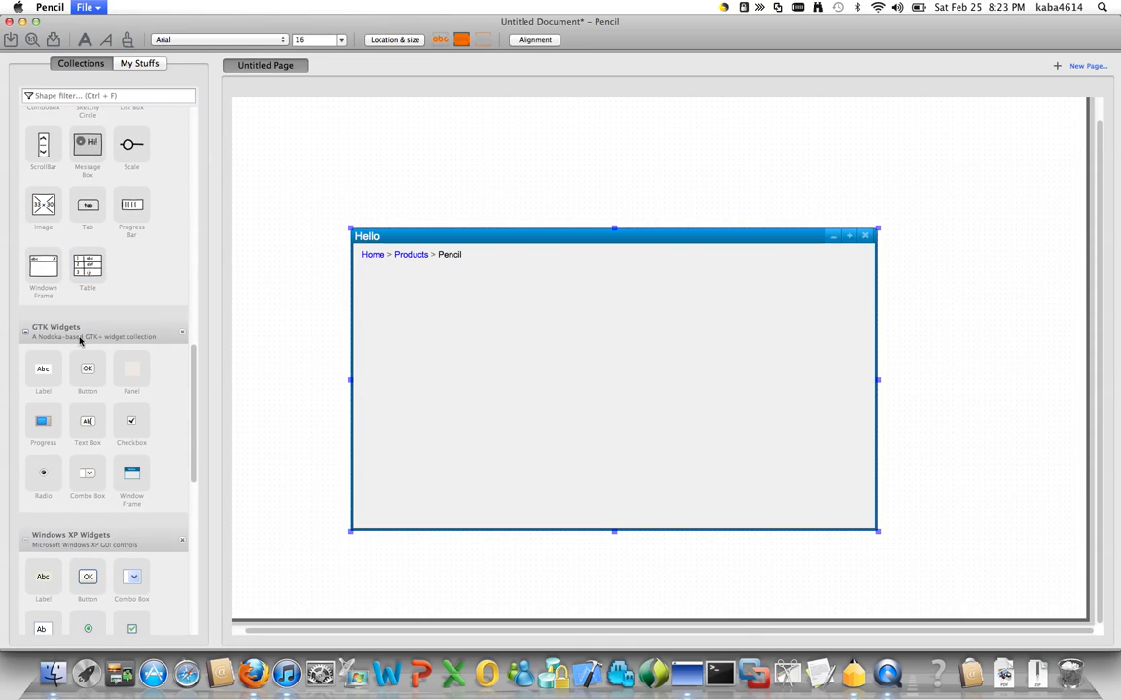
pyautogui.scroll(-3)
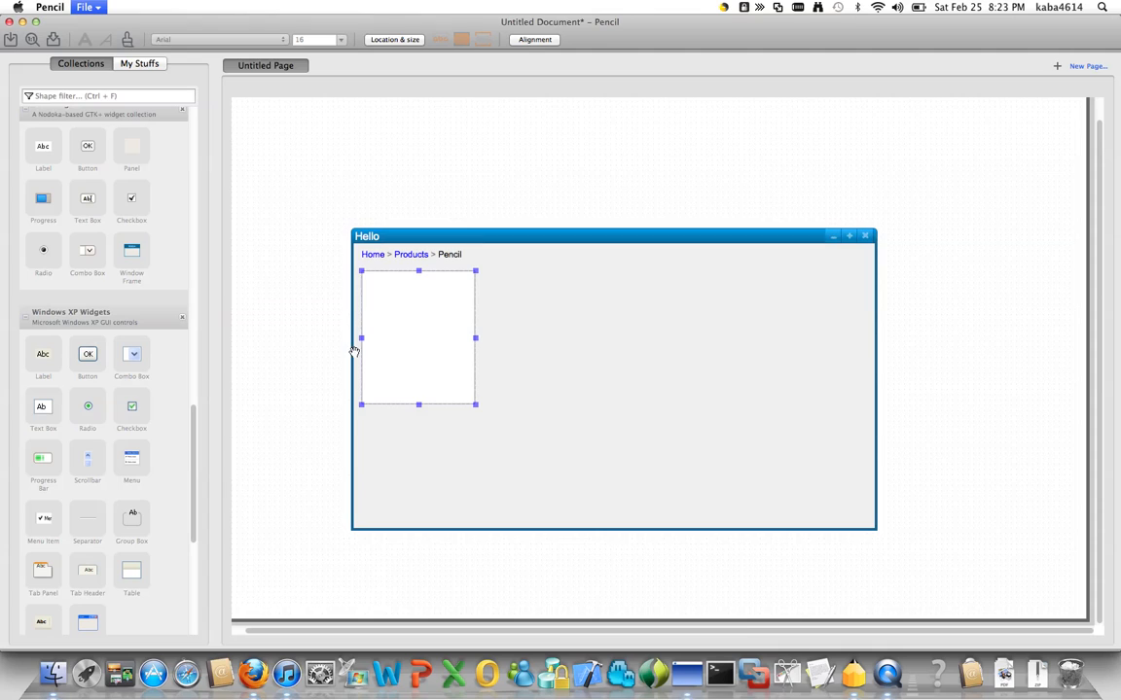
pyautogui.rightClick(433, 350)
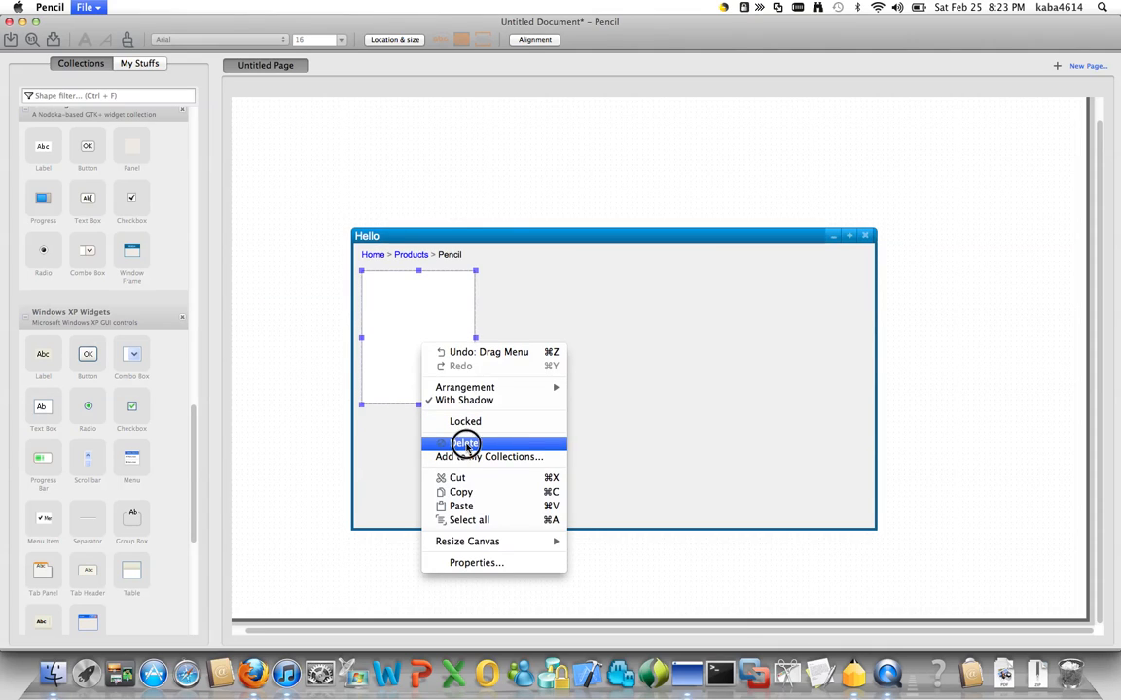
pyautogui.click(464, 443)
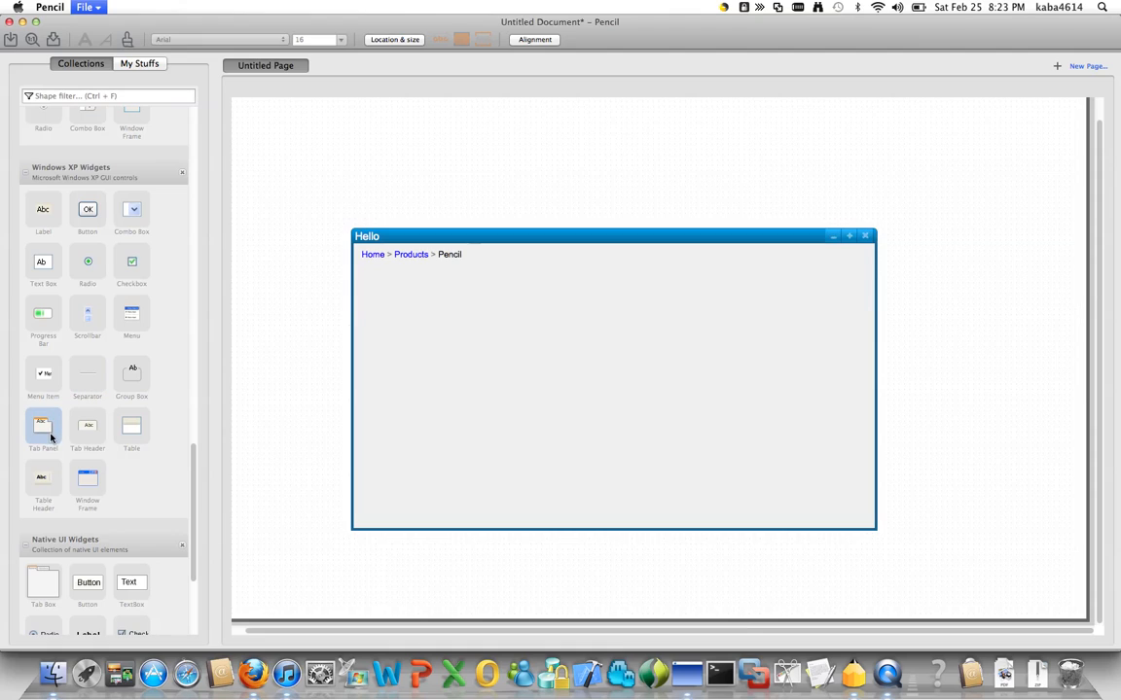
# - Add a Tab1 tab panel, move the table right and enter 'Hello' in a cell
pyautogui.moveTo(43, 427); pyautogui.dragTo(367, 360)
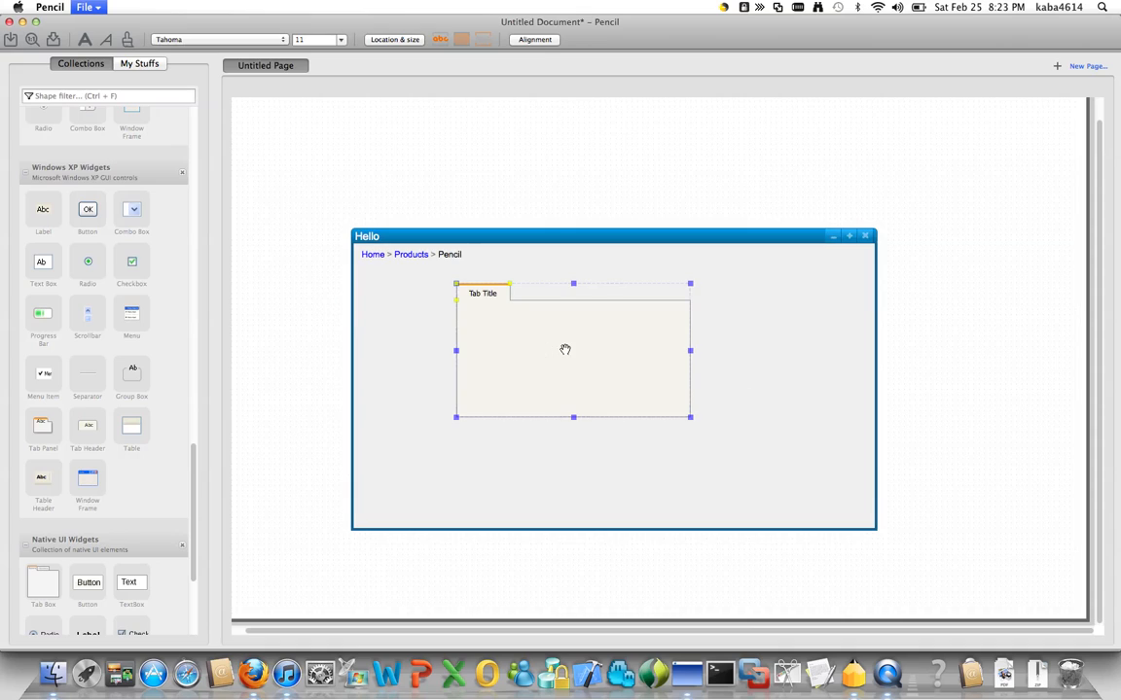
pyautogui.doubleClick(482, 293)
pyautogui.write('Tab1')
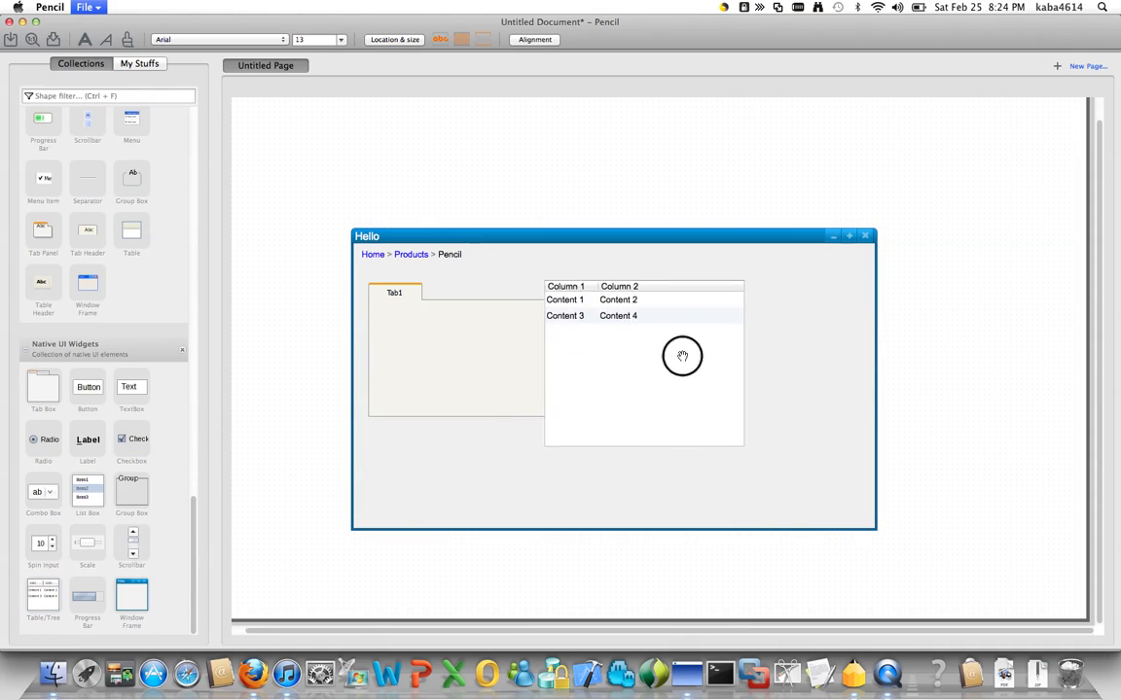
pyautogui.moveTo(643, 365); pyautogui.dragTo(745, 351)
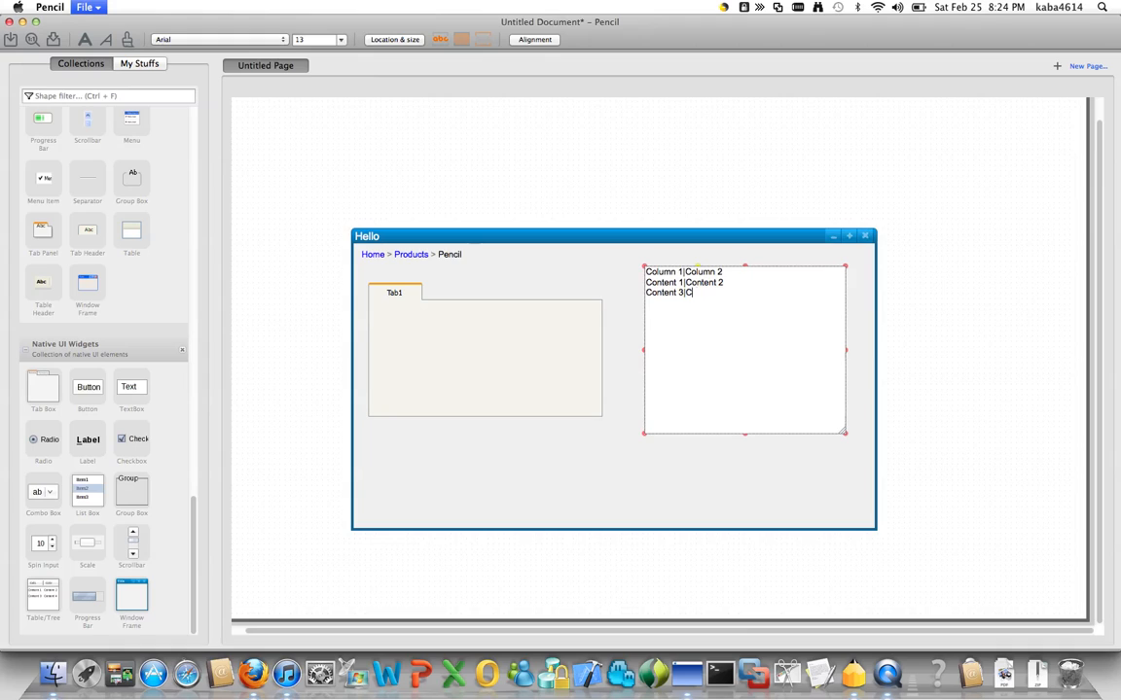
pyautogui.write('Hello')
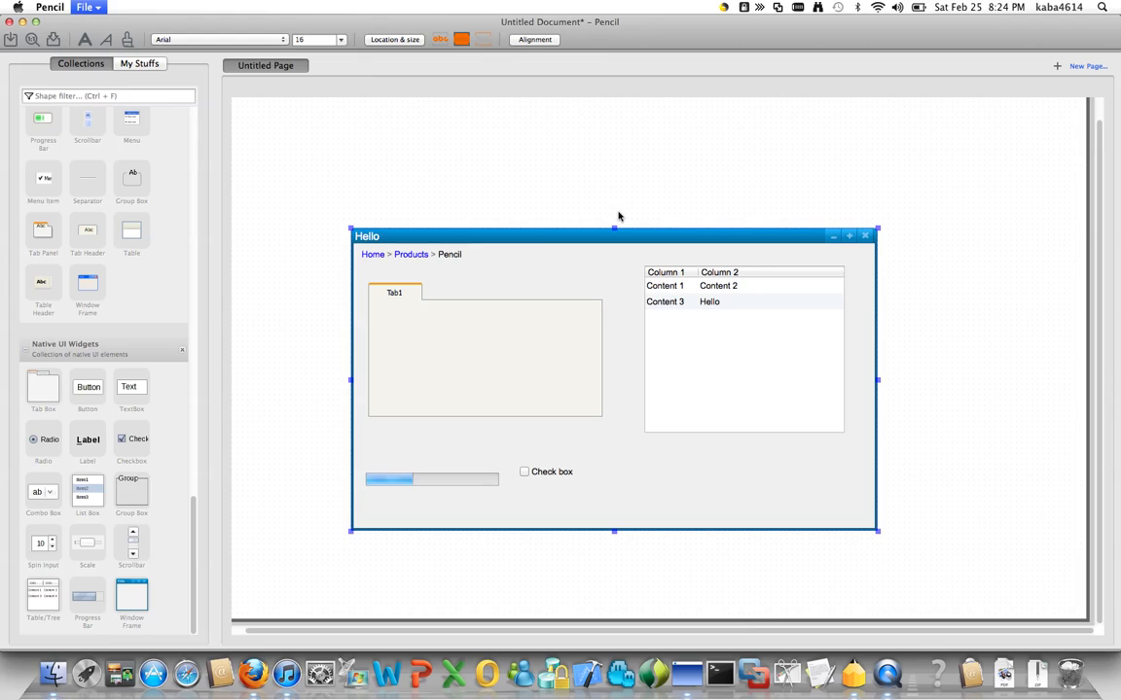
pyautogui.moveTo(300, 203)
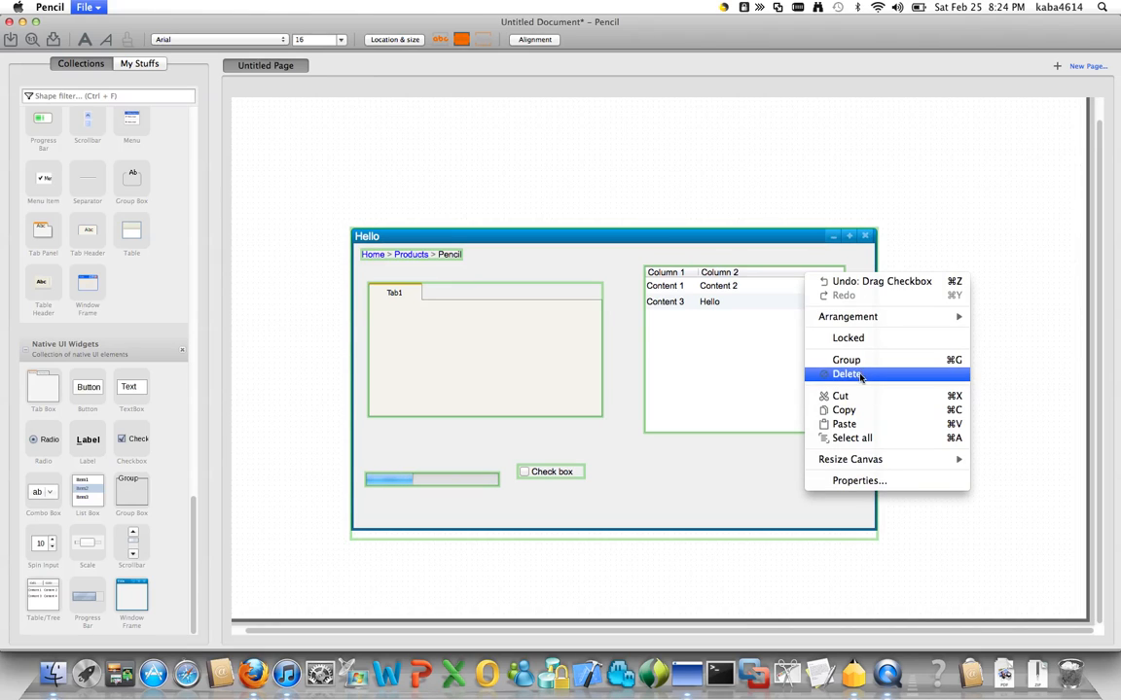
# - Delete every shape of the Hello mockup so the page is blank
pyautogui.click(846, 374)
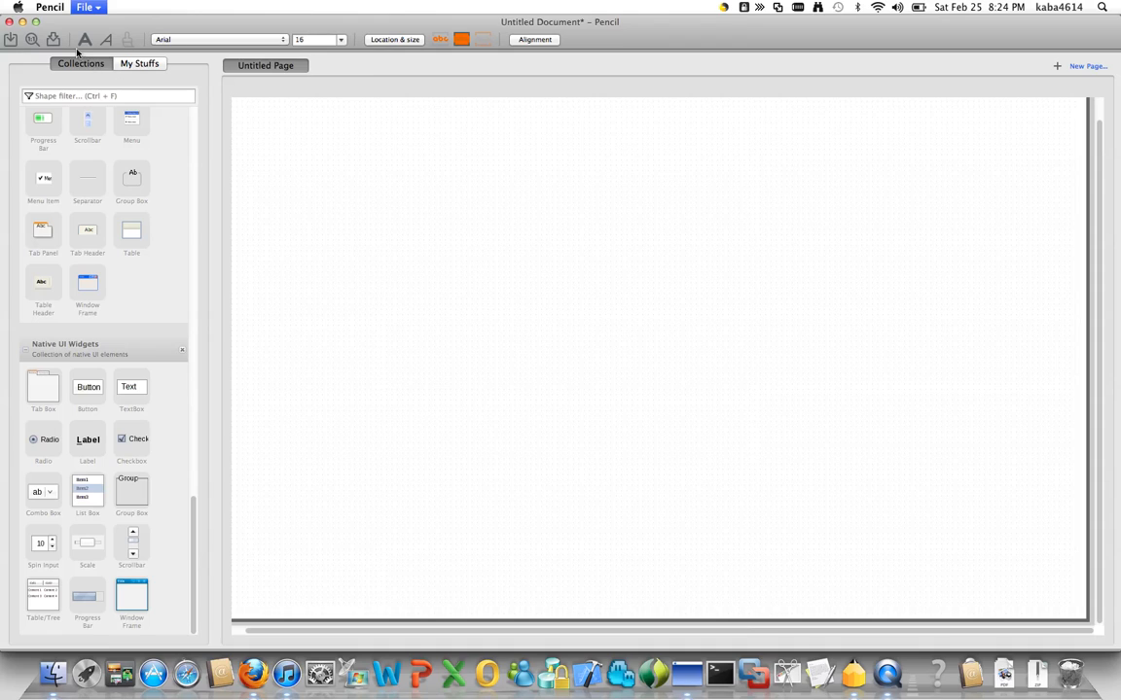
pyautogui.click(83, 10)
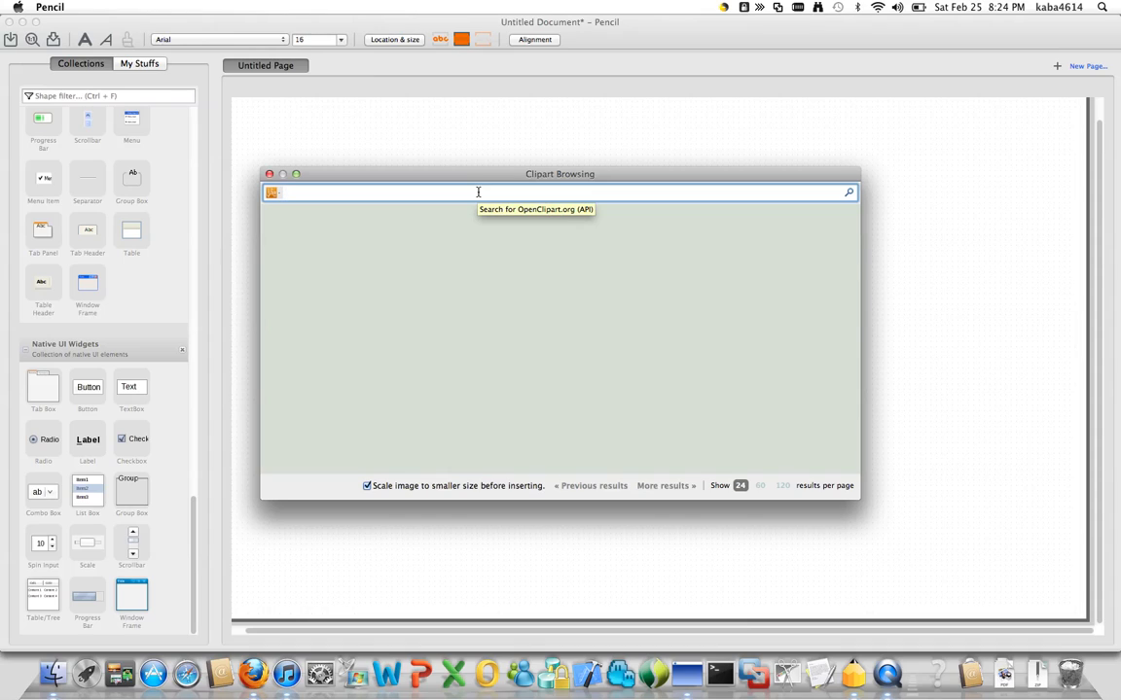
# - Search OpenClipart for 'web' and move the computer clipart toward the page centre
pyautogui.write('web')
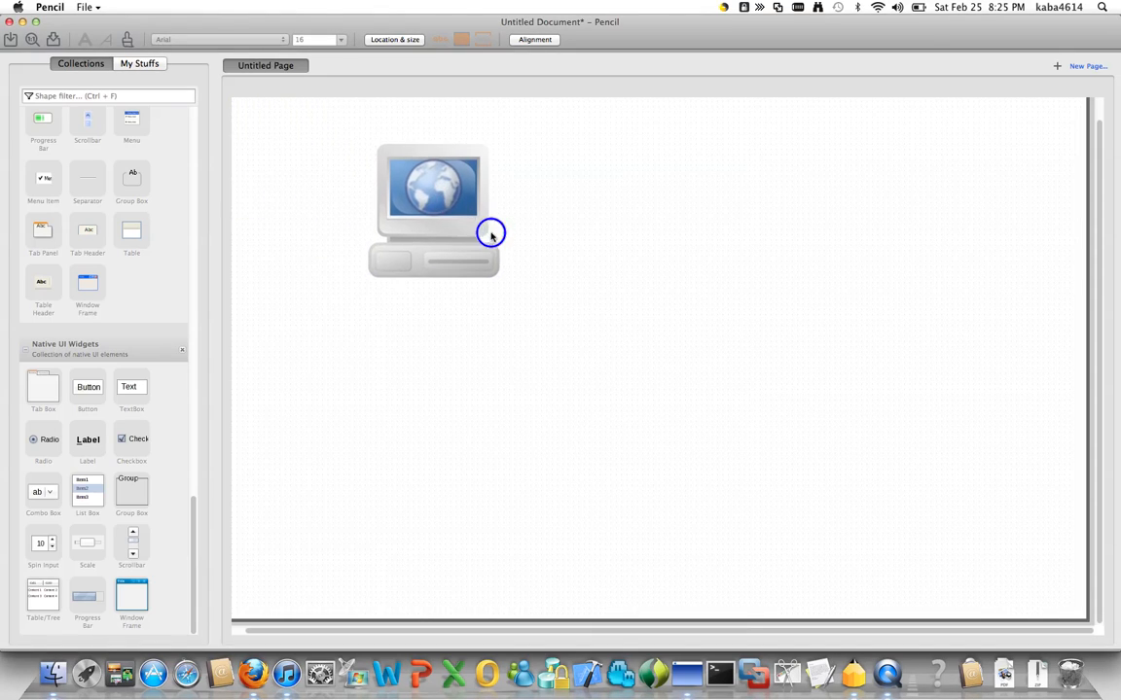
pyautogui.moveTo(432, 209); pyautogui.dragTo(520, 270)
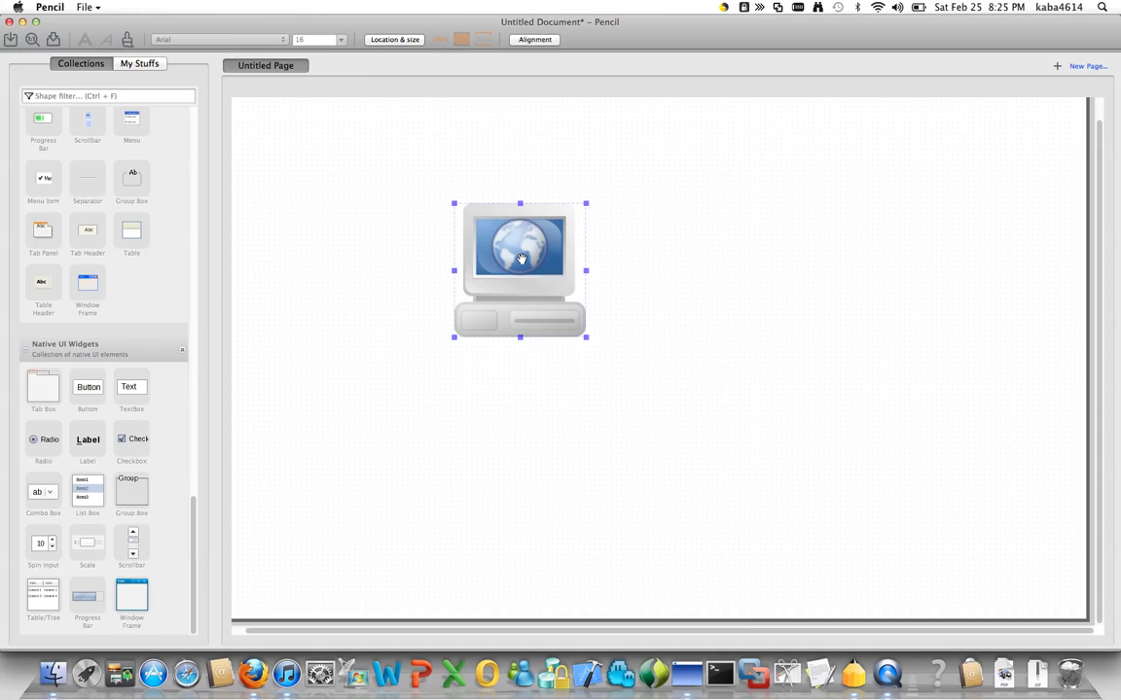
pyautogui.rightClick(520, 258)
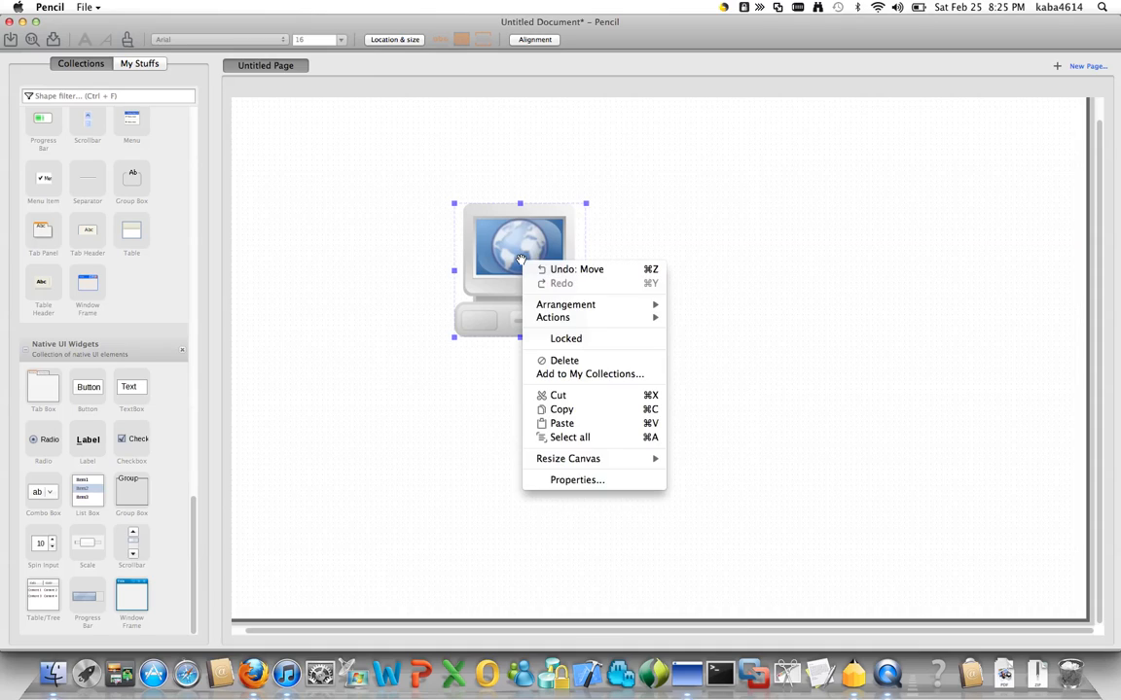
pyautogui.moveTo(590, 373)
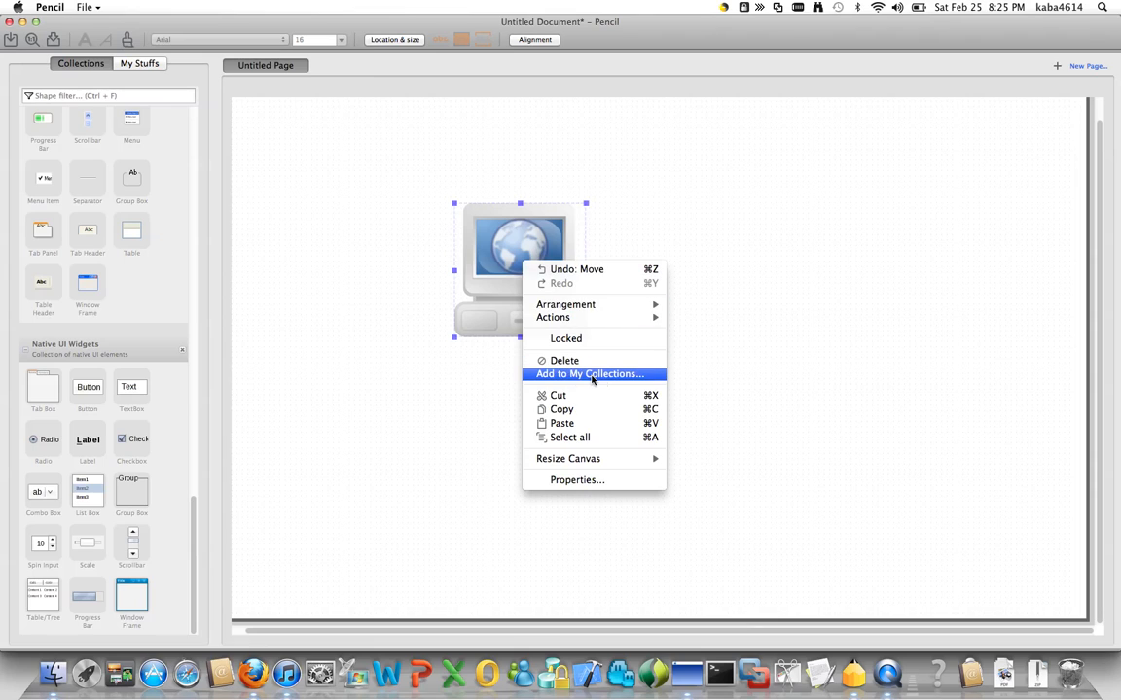
# - Add the clipart to the Software collection as a shape named 'Computer'
pyautogui.click(589, 374)
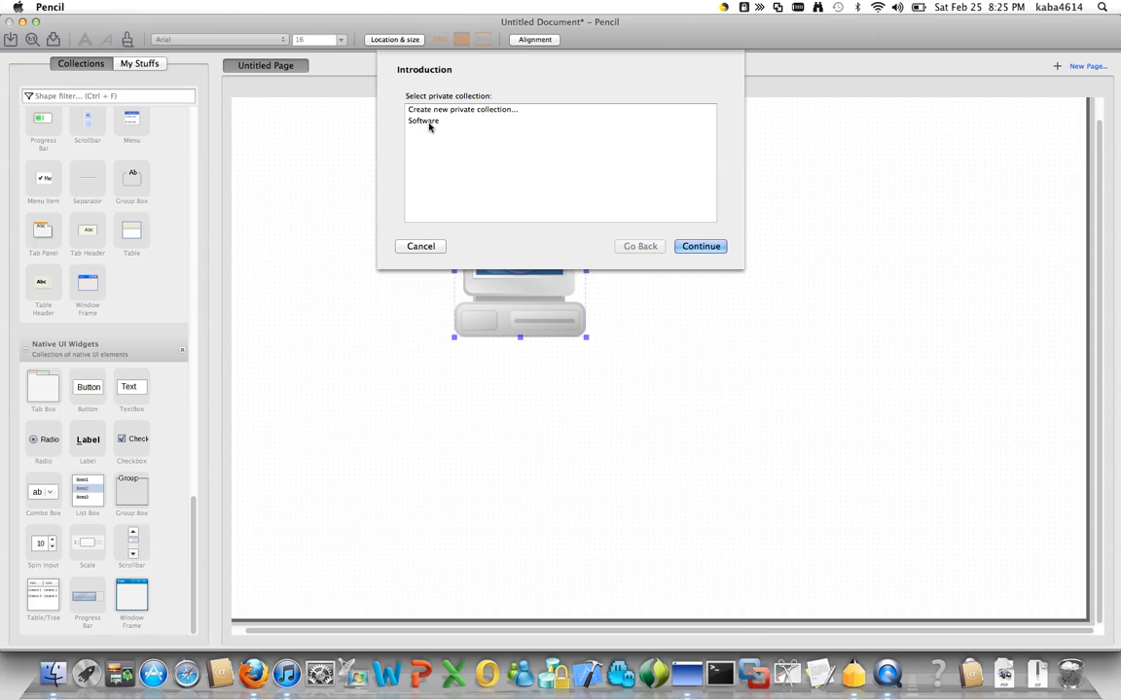
pyautogui.click(423, 120)
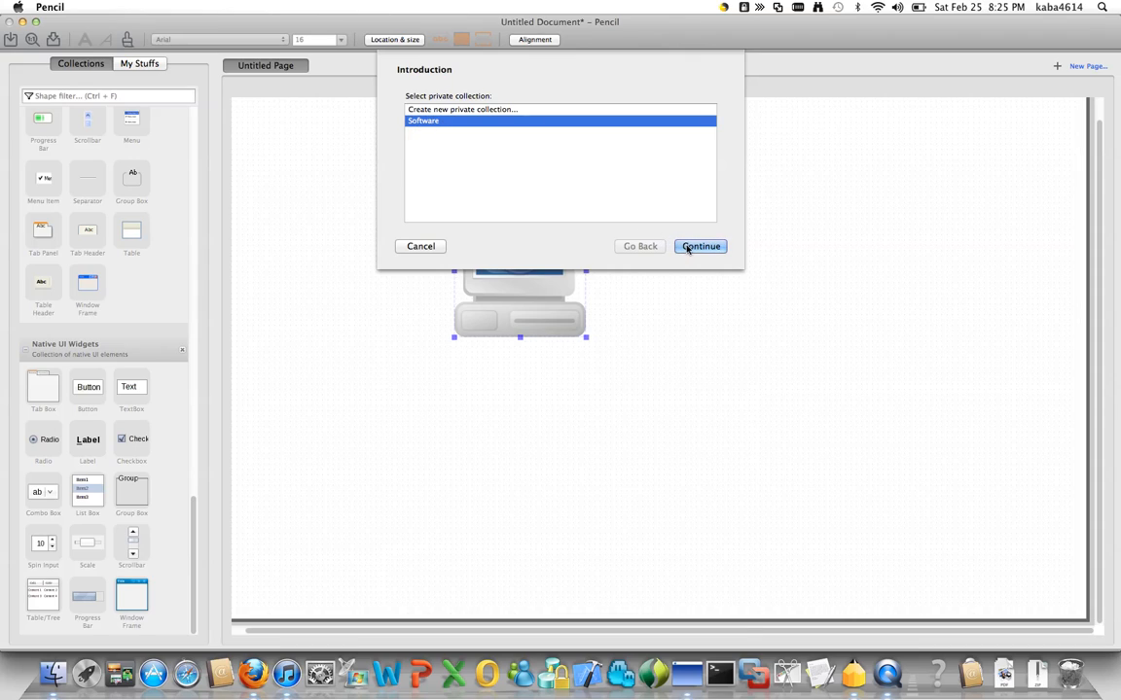
pyautogui.click(699, 245)
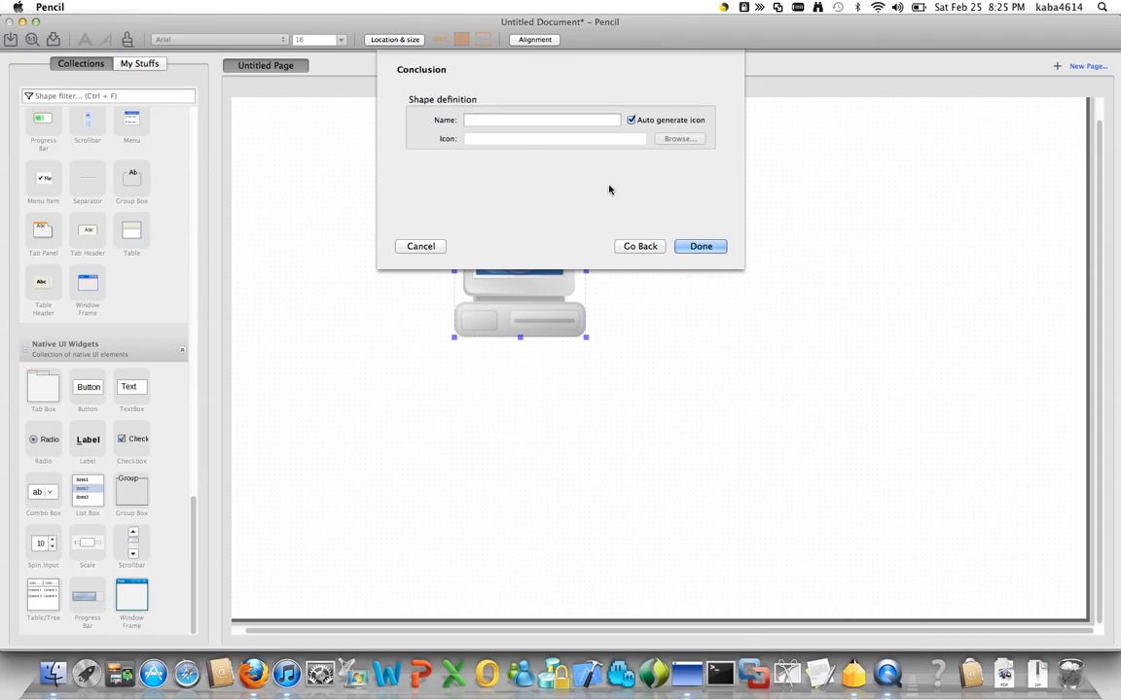
pyautogui.click(547, 119)
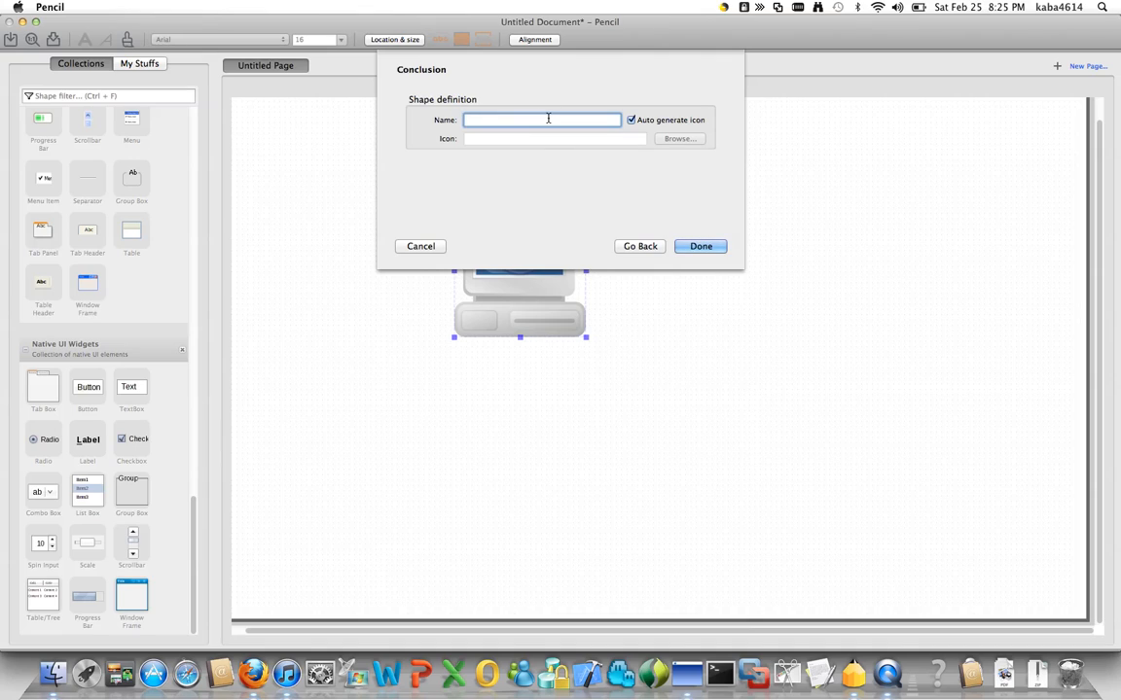
pyautogui.write('Computer')
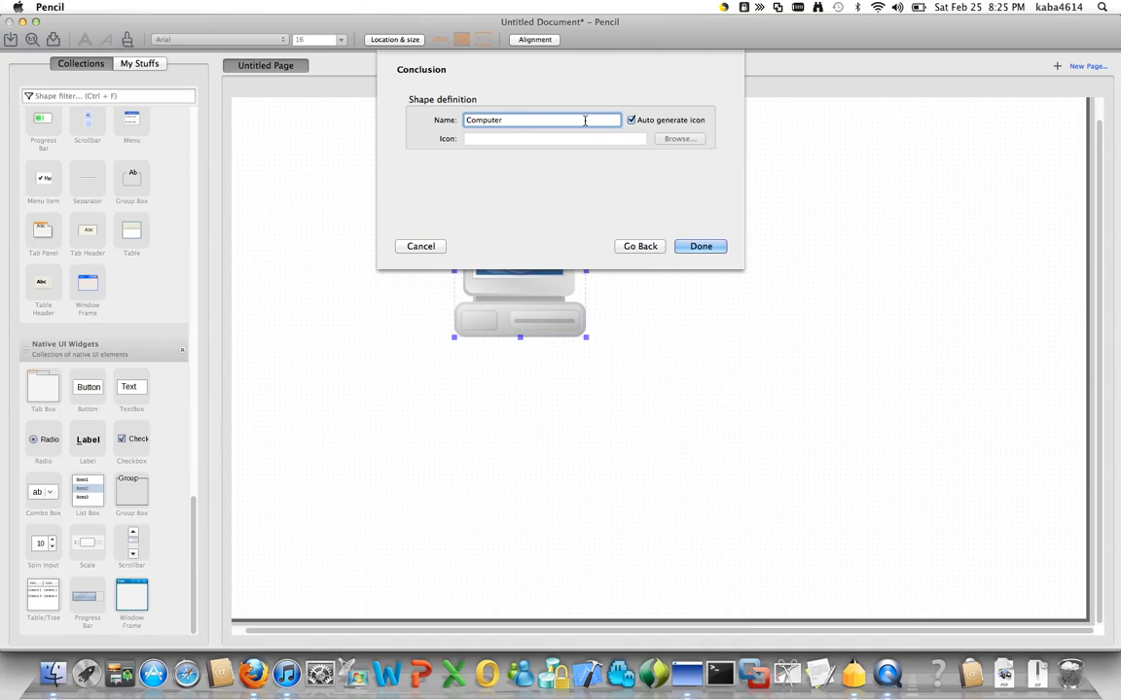
pyautogui.click(699, 245)
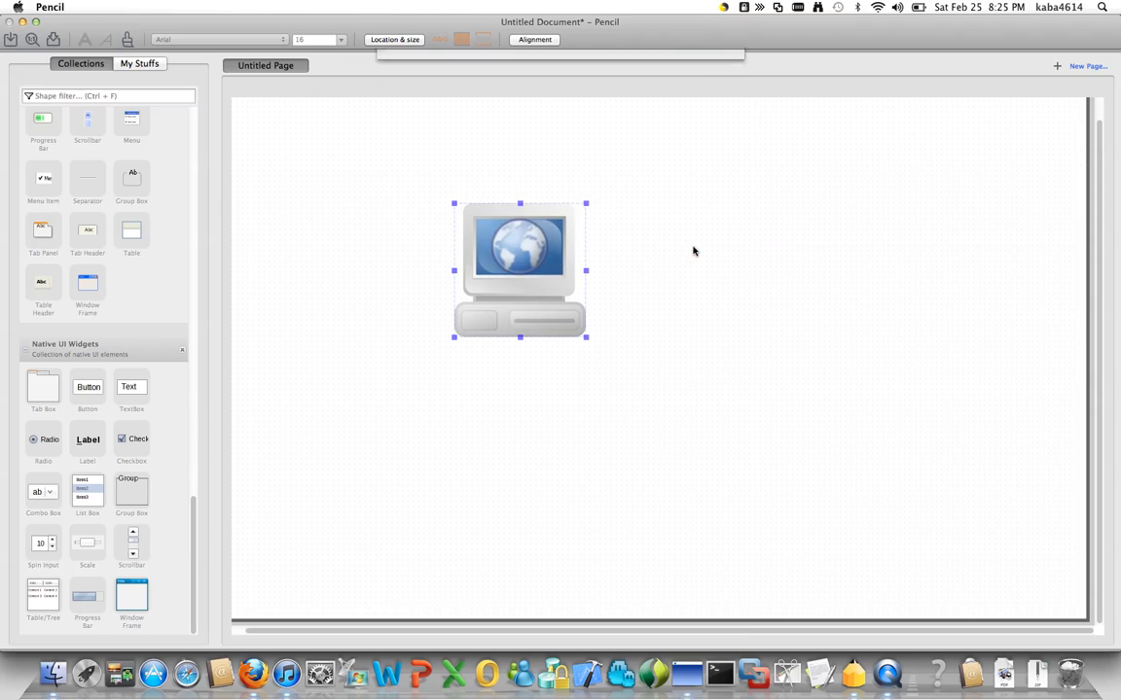
pyautogui.click(154, 64)
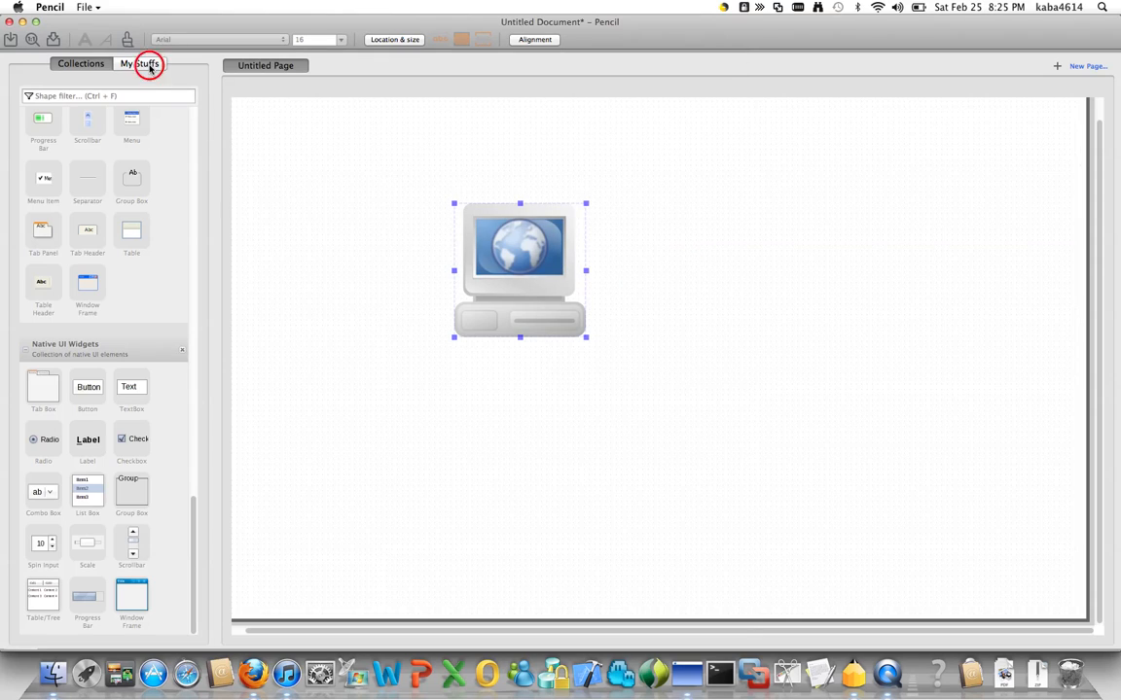
# - Check Computer in My Stuffs, then shrink and move the globe clipart below it
pyautogui.click(158, 65)
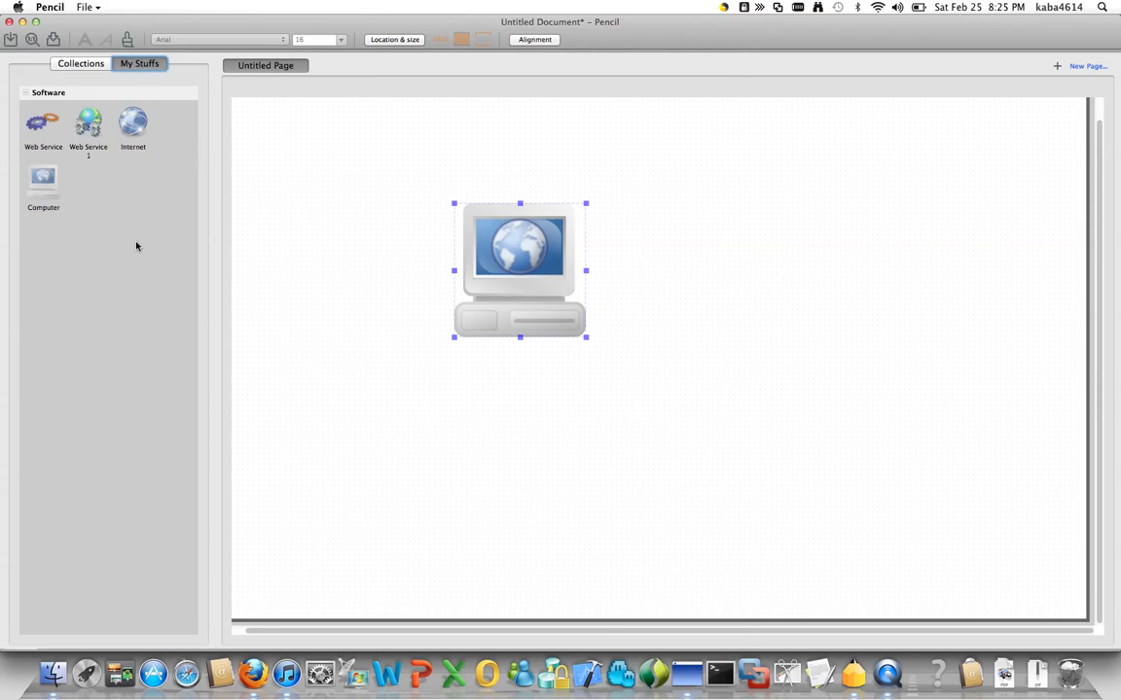
pyautogui.moveTo(372, 298)
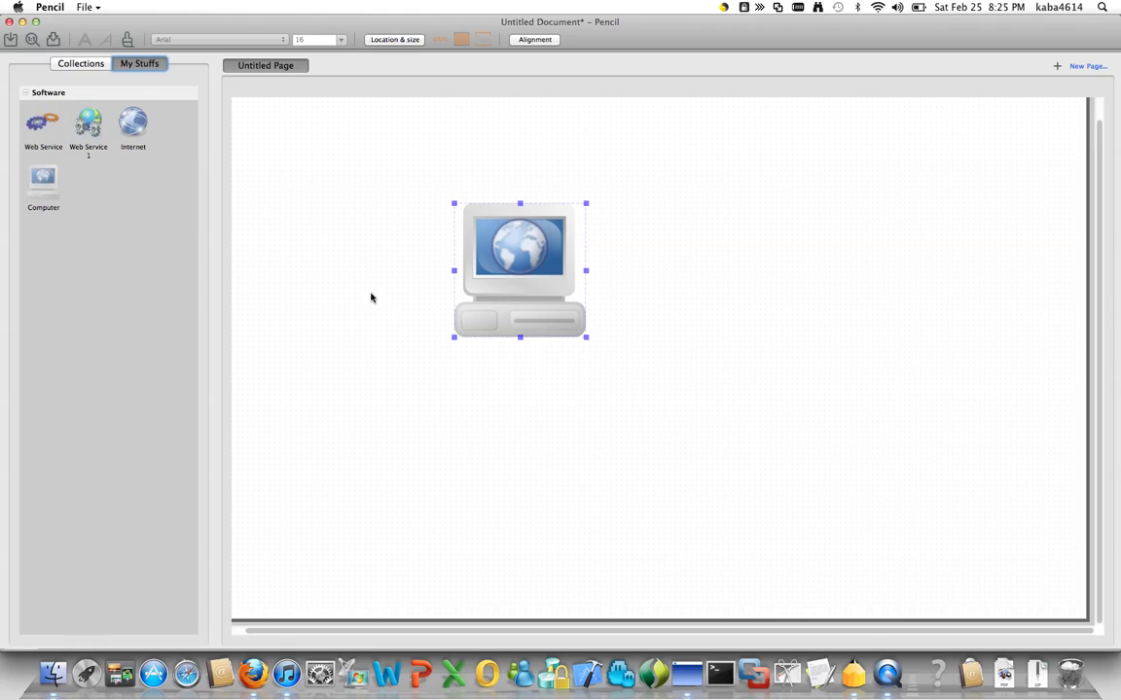
pyautogui.click(40, 125)
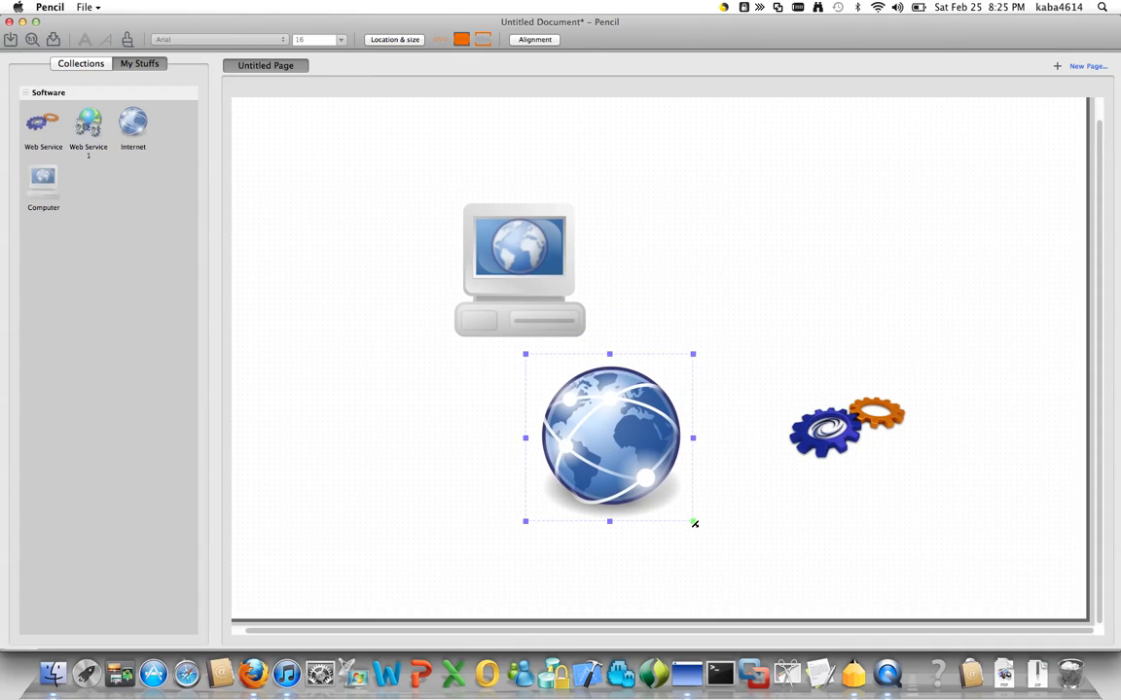
pyautogui.moveTo(694, 524); pyautogui.dragTo(637, 465)
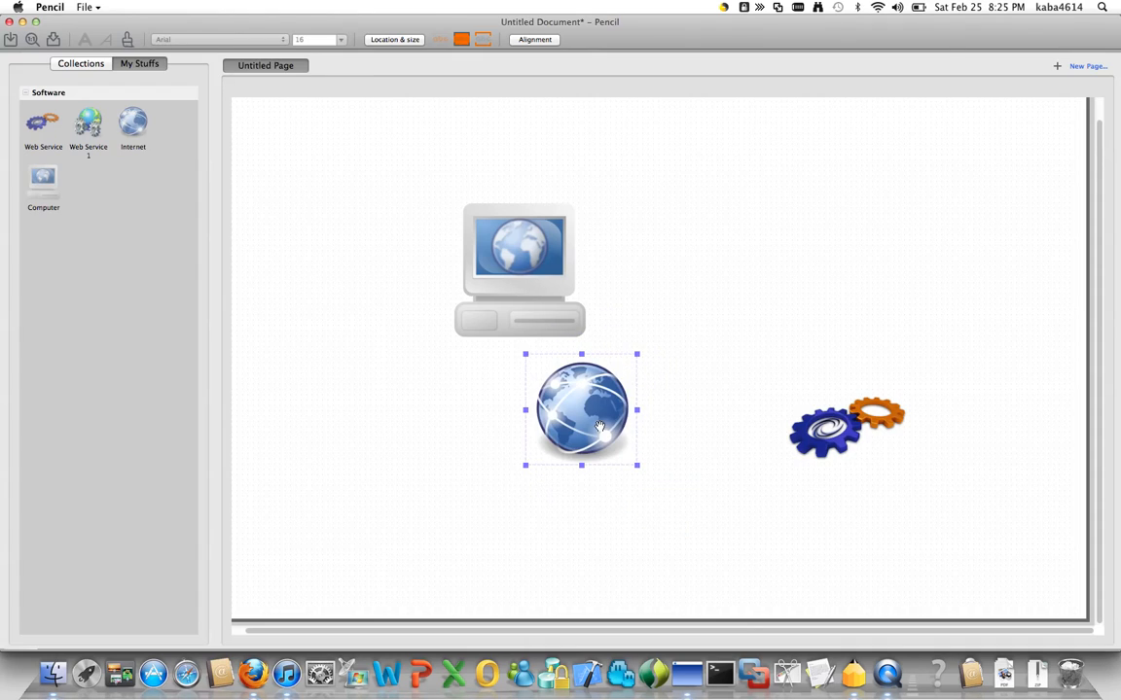
pyautogui.moveTo(581, 409); pyautogui.dragTo(571, 462)
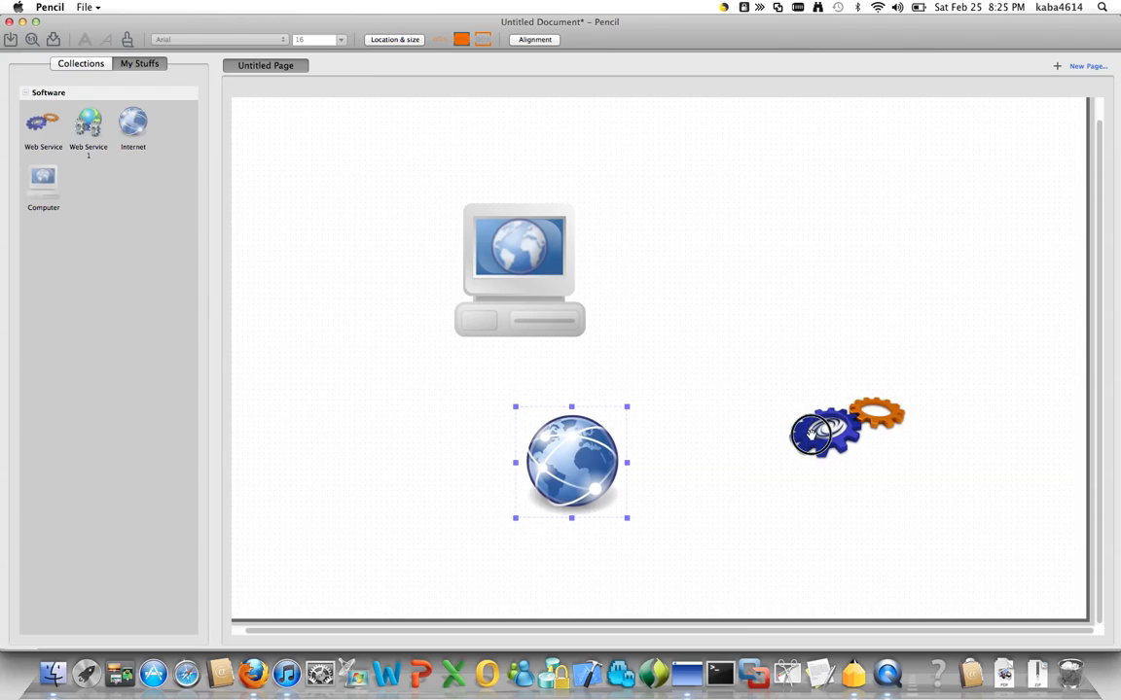
pyautogui.moveTo(846, 428); pyautogui.dragTo(788, 307)
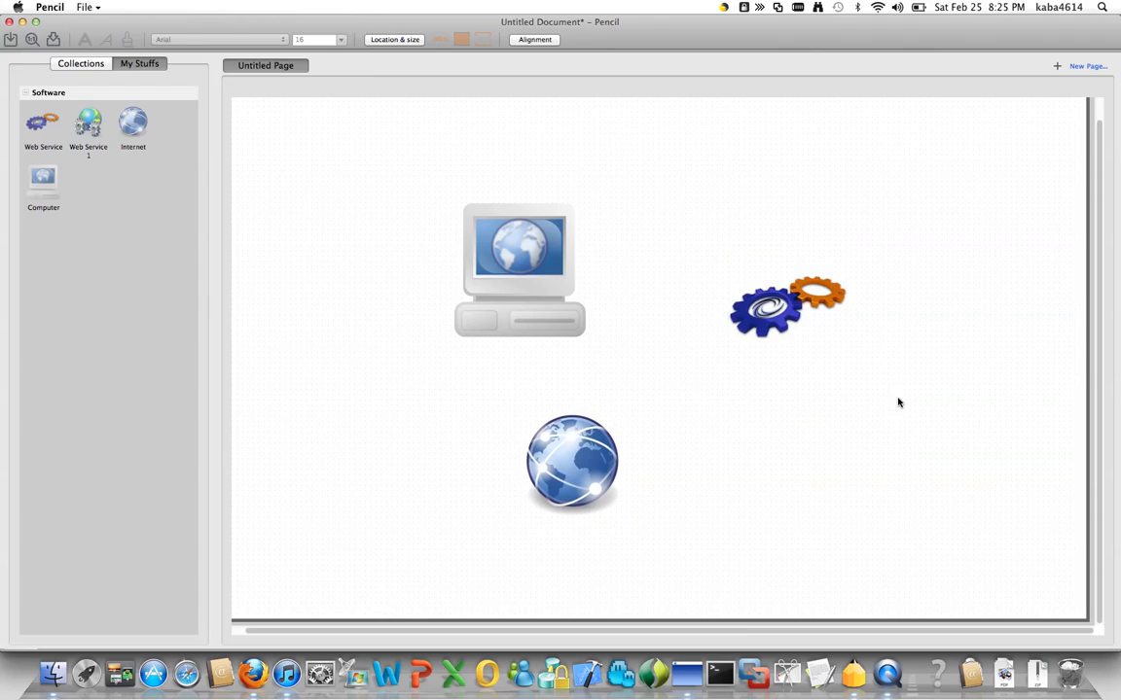
pyautogui.moveTo(283, 212)
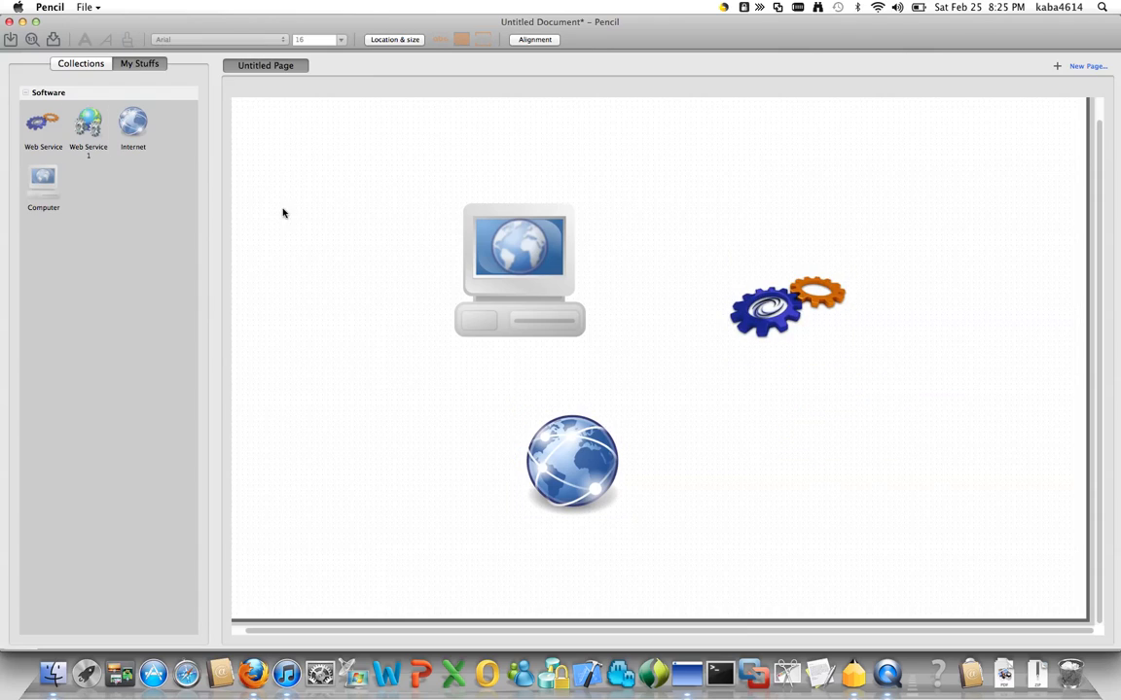
pyautogui.moveTo(188, 69)
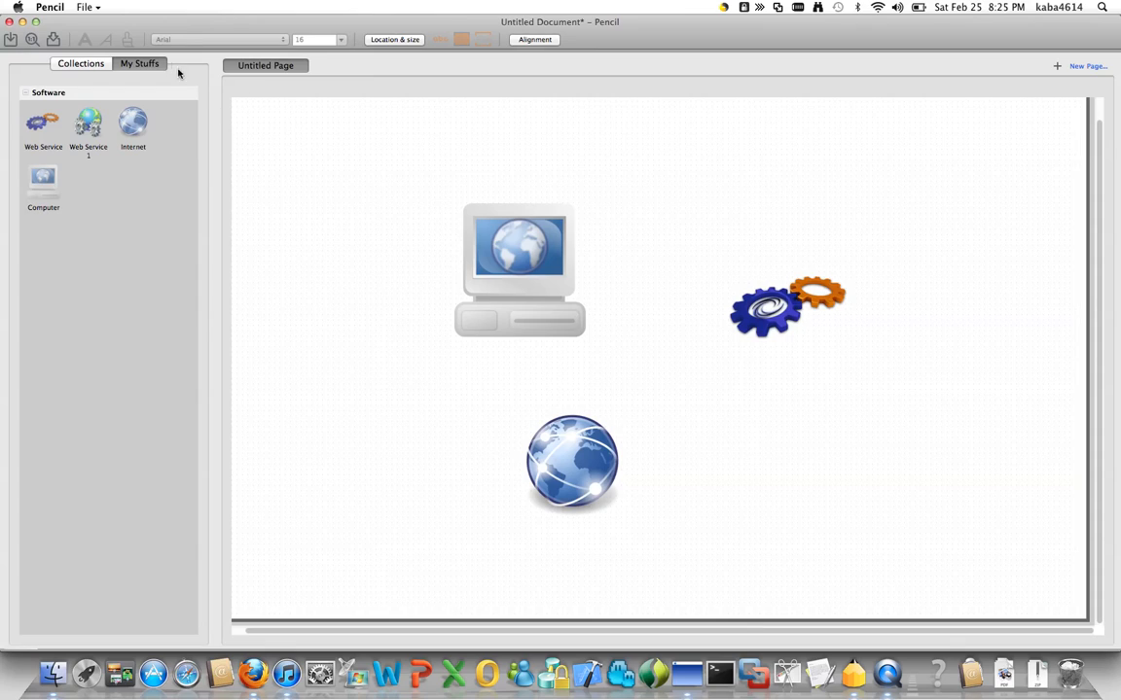
pyautogui.moveTo(261, 155)
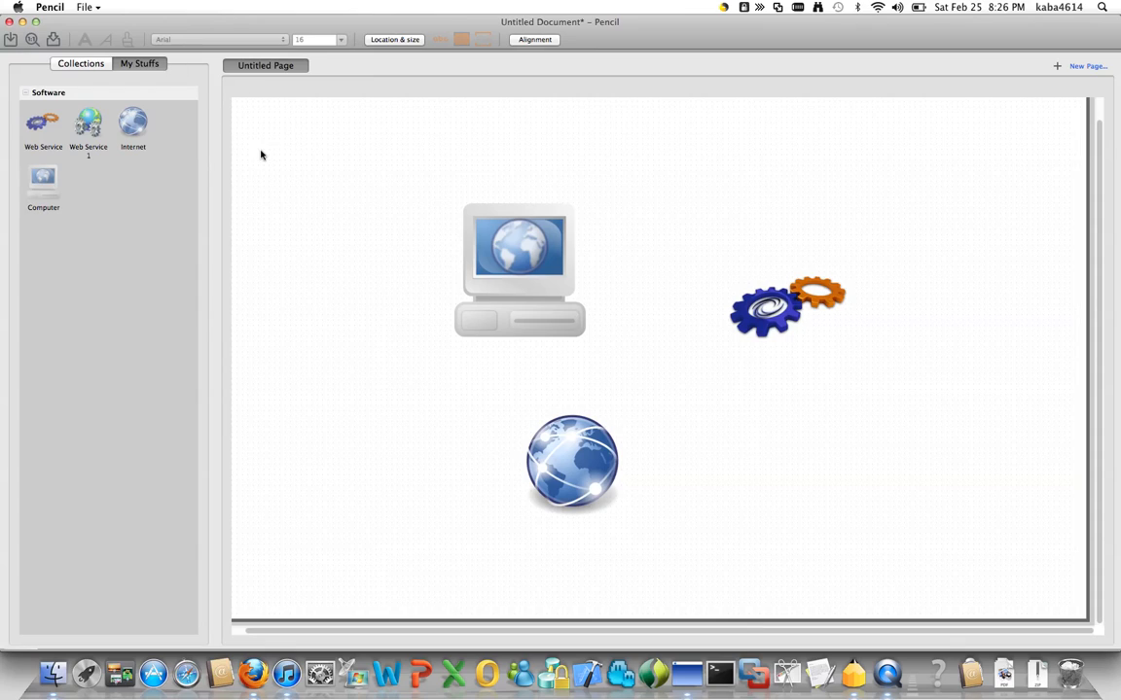
pyautogui.click(66, 8)
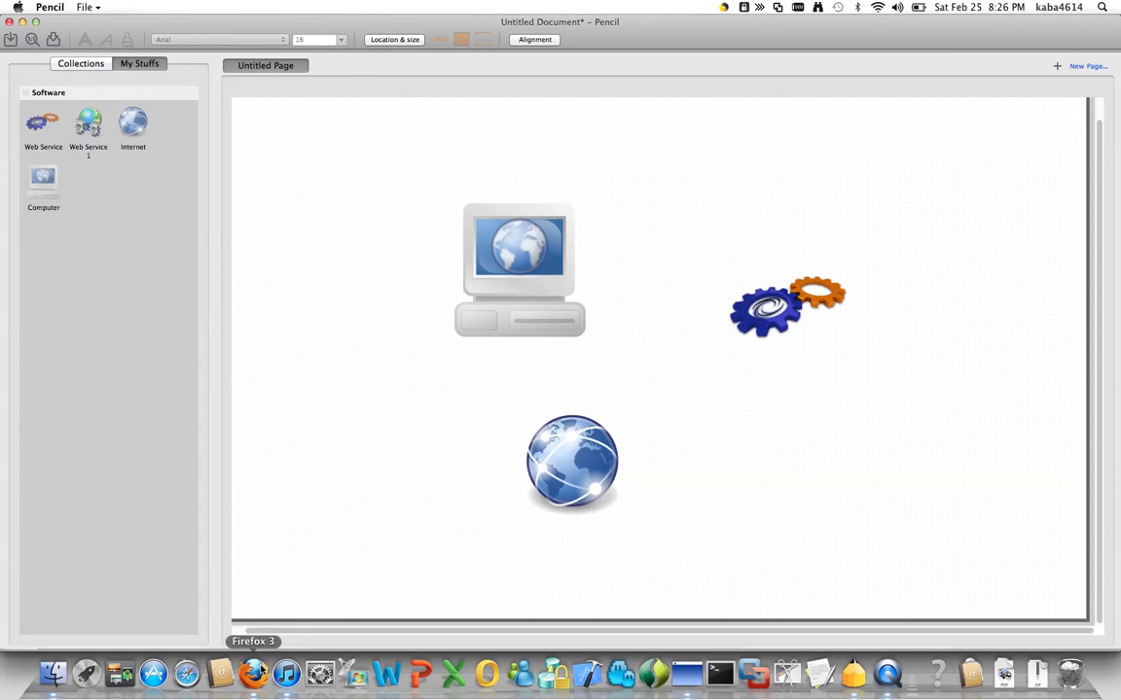
# - Search Google Images for 'laptop' clip art and save one picture into Pictures
pyautogui.click(252, 673)
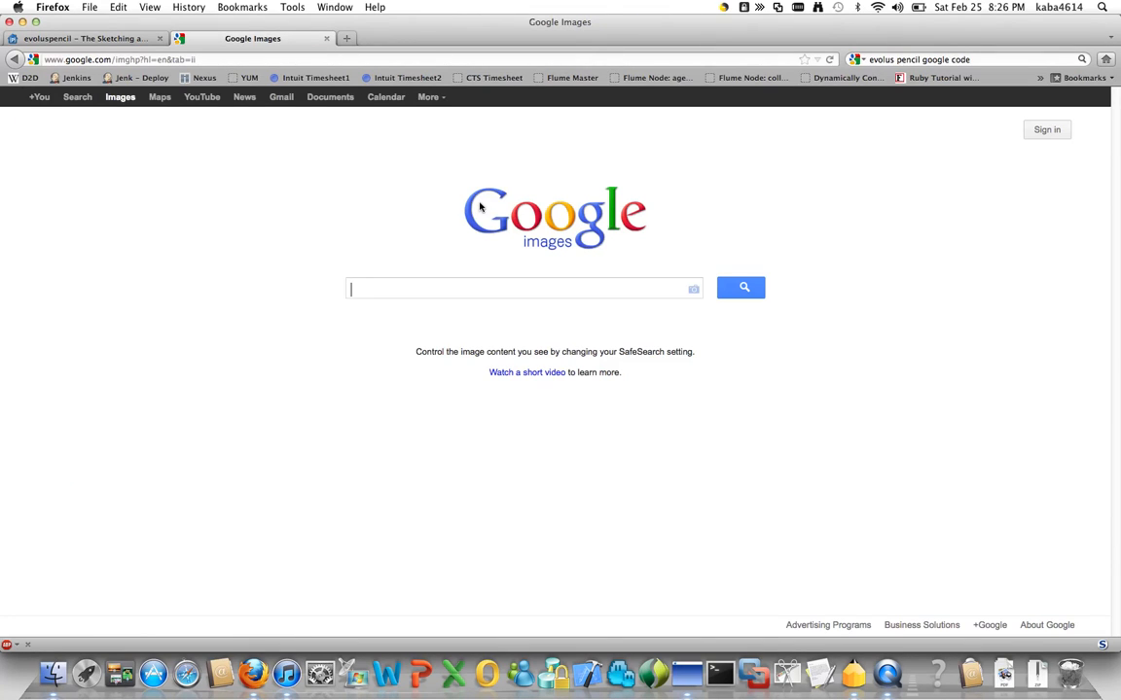
pyautogui.moveTo(465, 282)
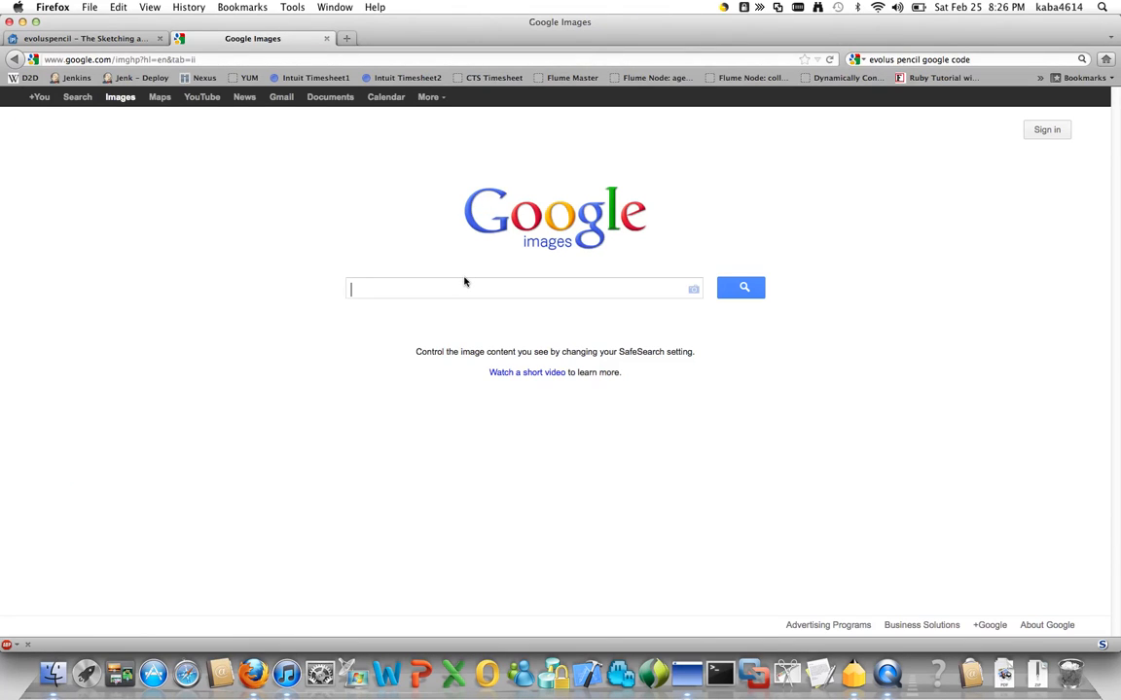
pyautogui.write('laptop')
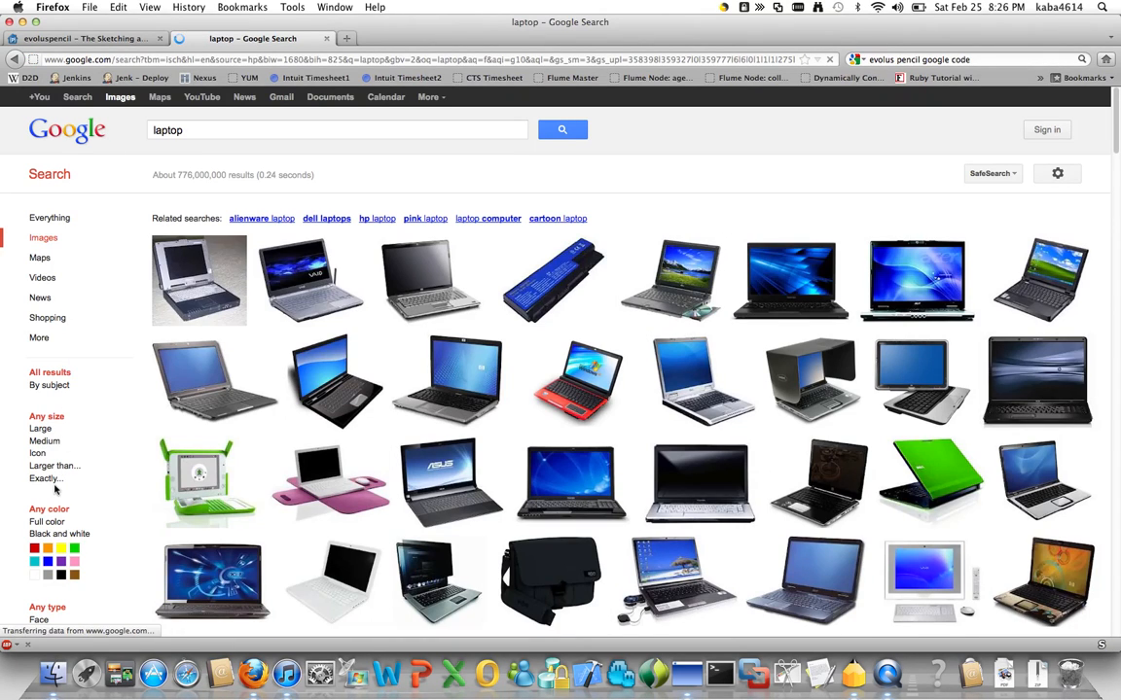
pyautogui.scroll(-3)
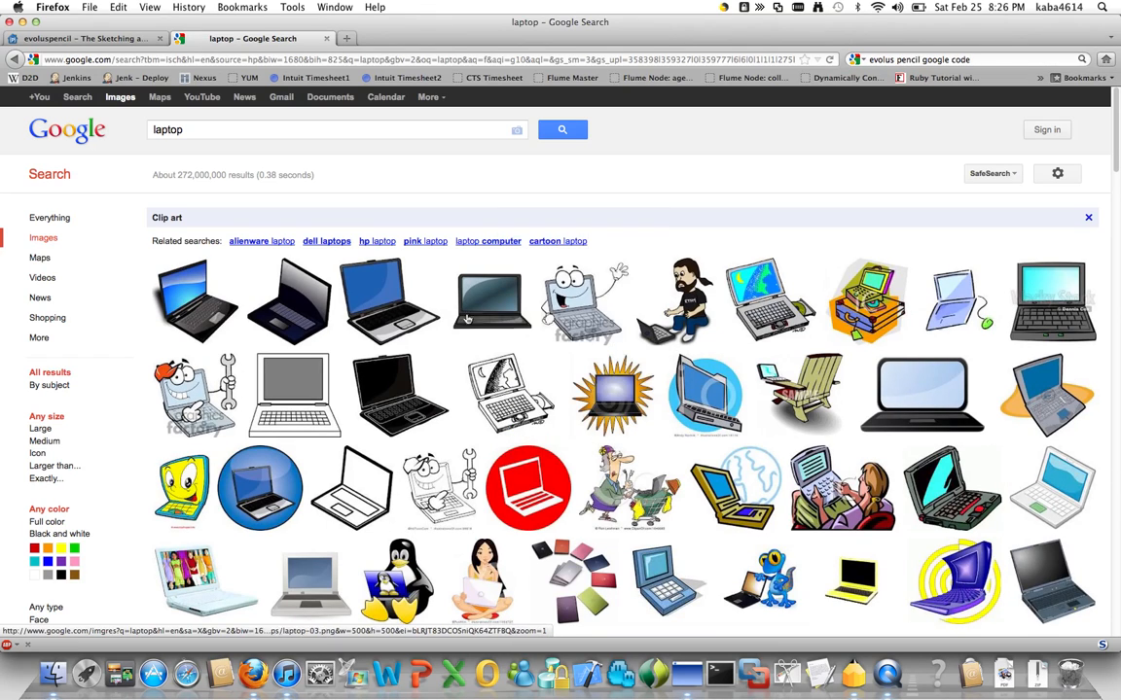
pyautogui.click(387, 302)
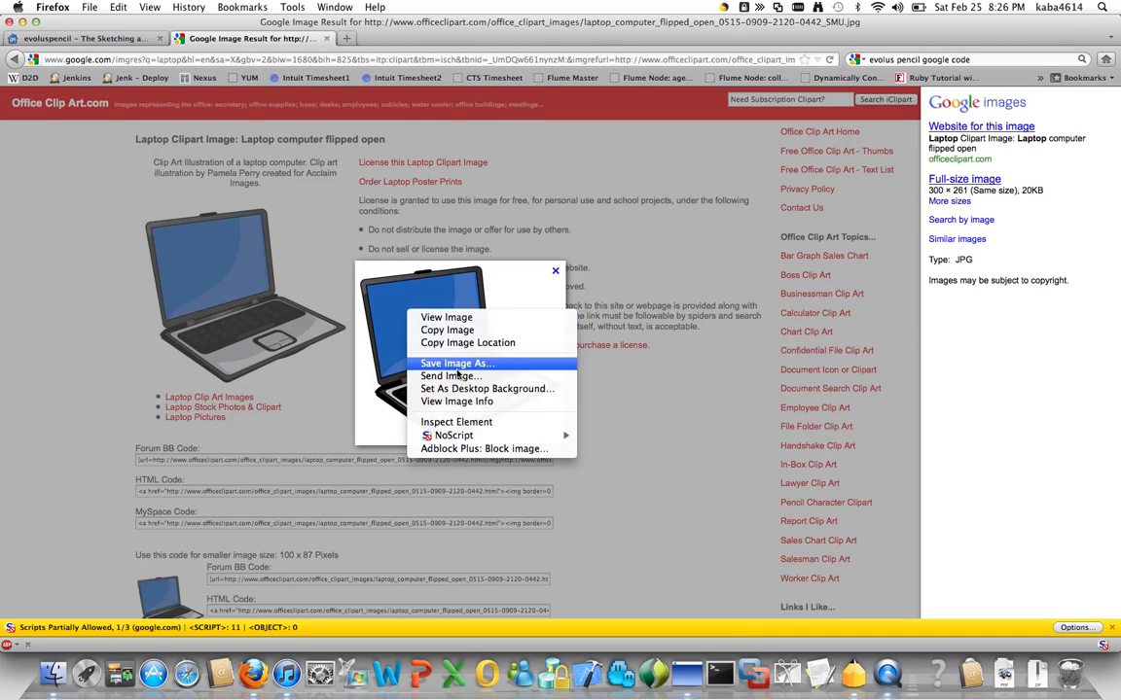
pyautogui.click(457, 363)
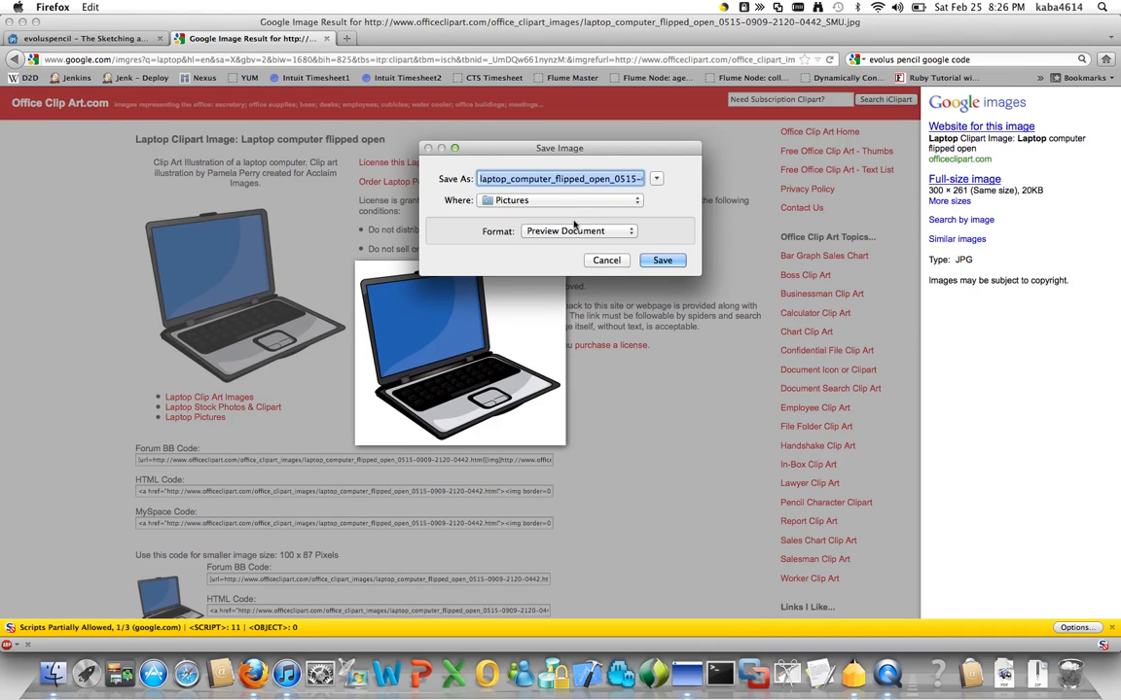
pyautogui.click(662, 260)
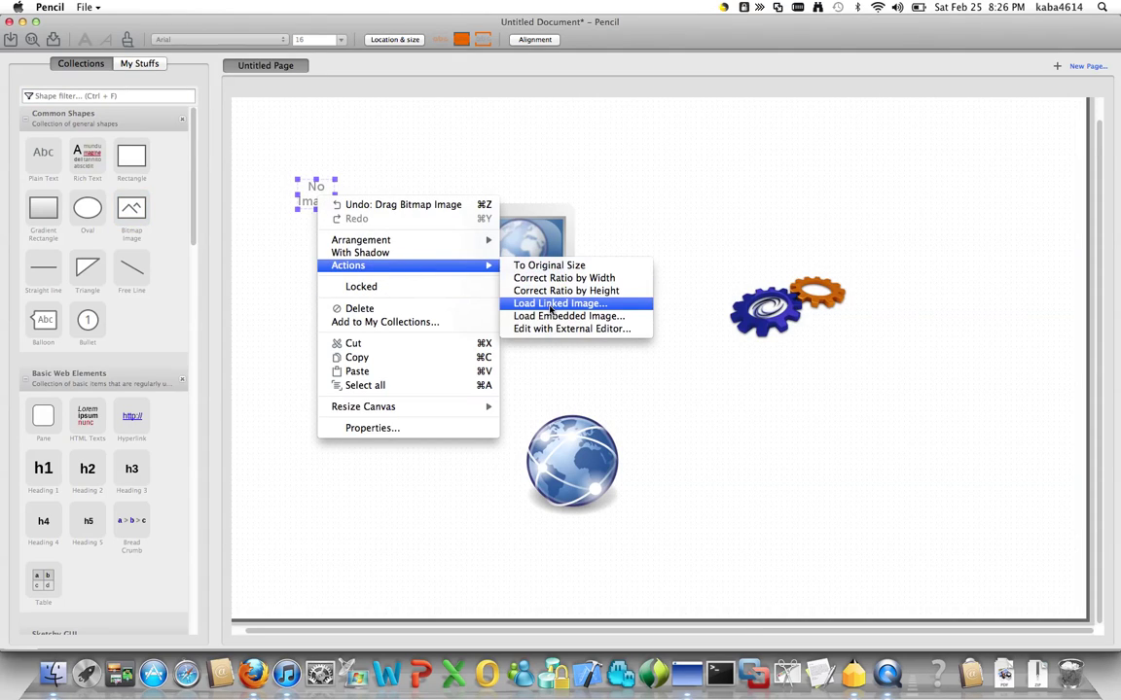
# - Load the downloaded laptop JPG from Pictures into the empty bitmap image shape
pyautogui.click(557, 303)
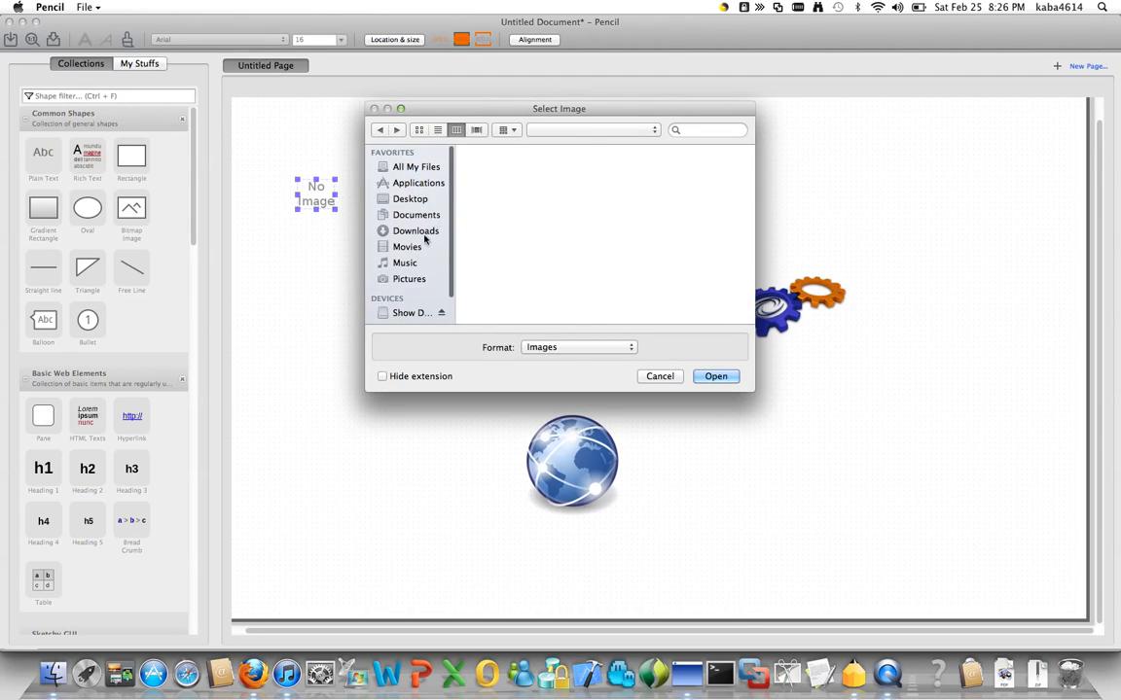
pyautogui.click(408, 279)
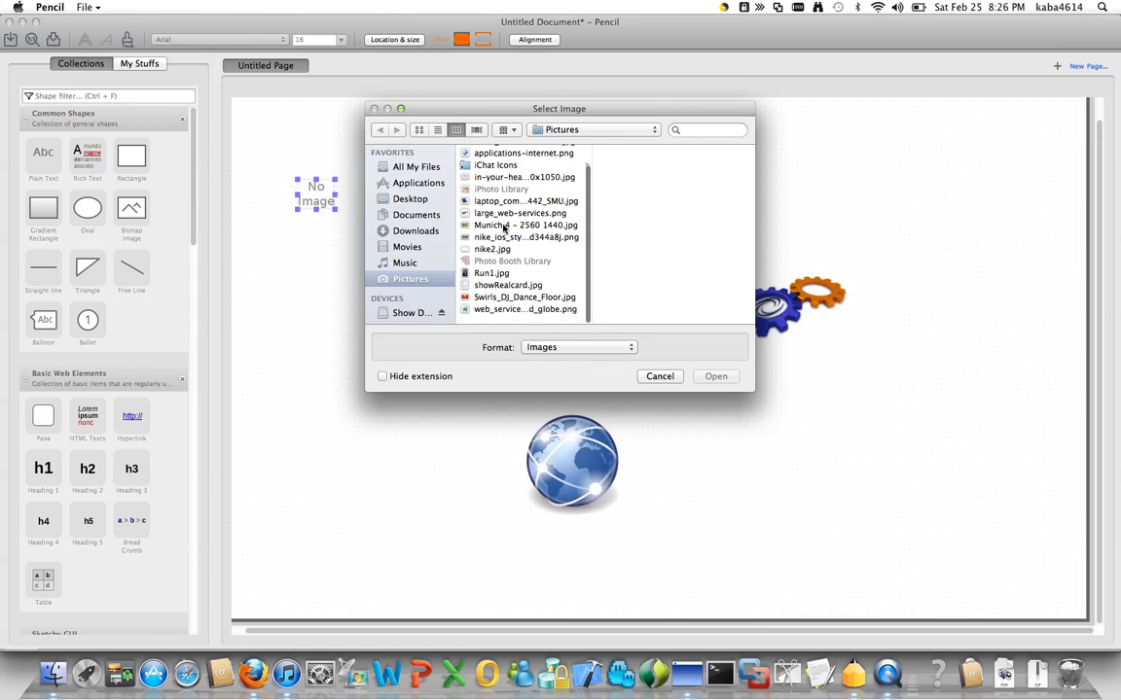
pyautogui.click(520, 201)
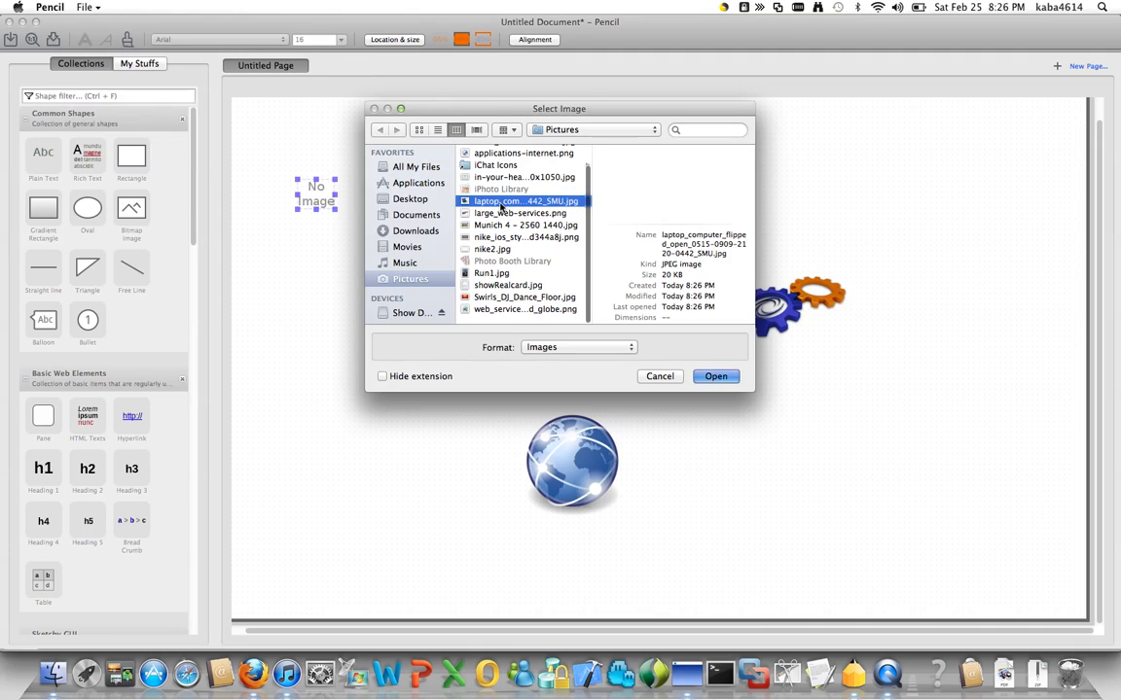
pyautogui.click(715, 376)
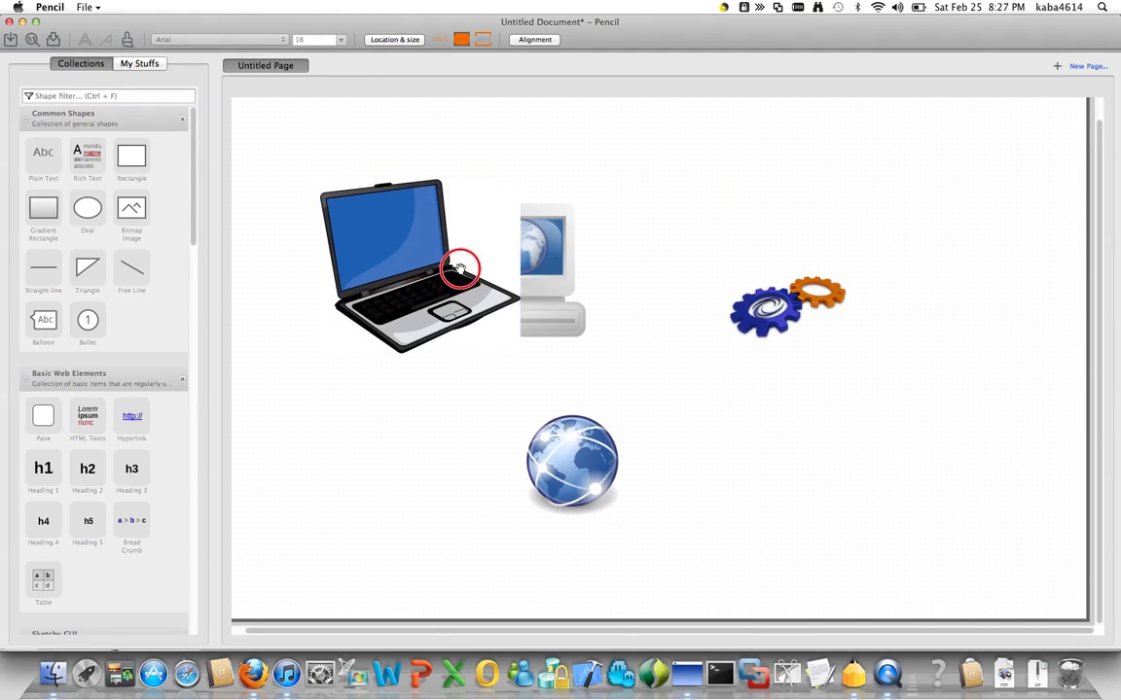
# - Move the laptop below the gears and add it to the Software collection as 'Laptop'
pyautogui.moveTo(461, 269); pyautogui.dragTo(801, 445)
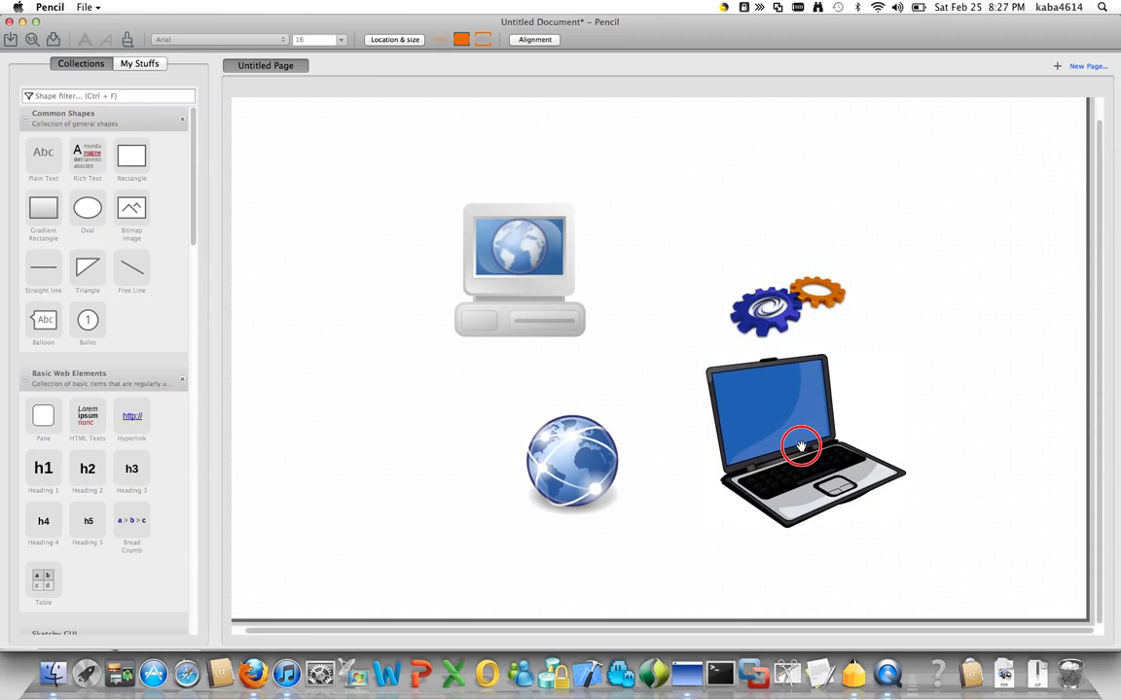
pyautogui.rightClick(799, 445)
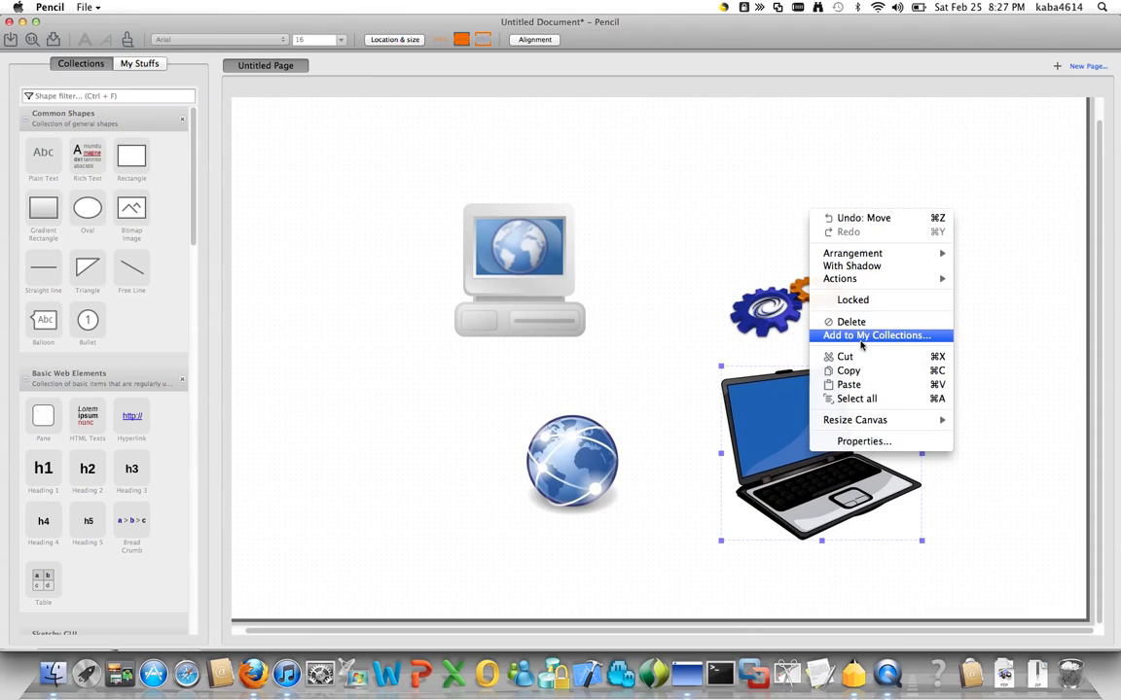
pyautogui.click(876, 334)
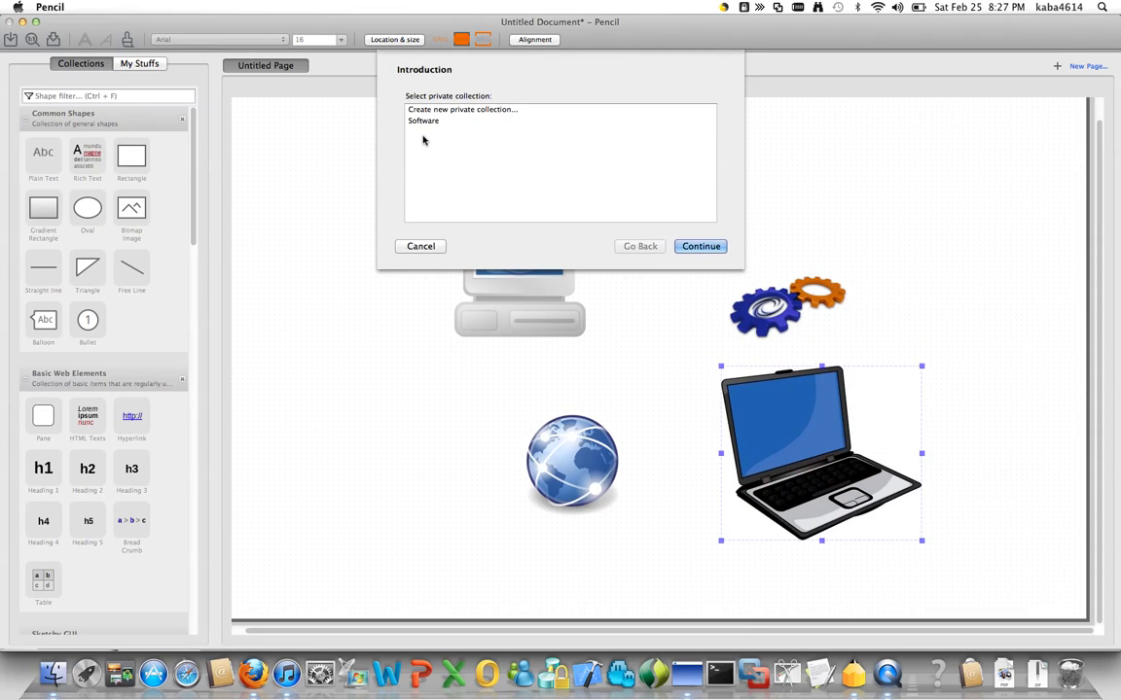
pyautogui.click(700, 246)
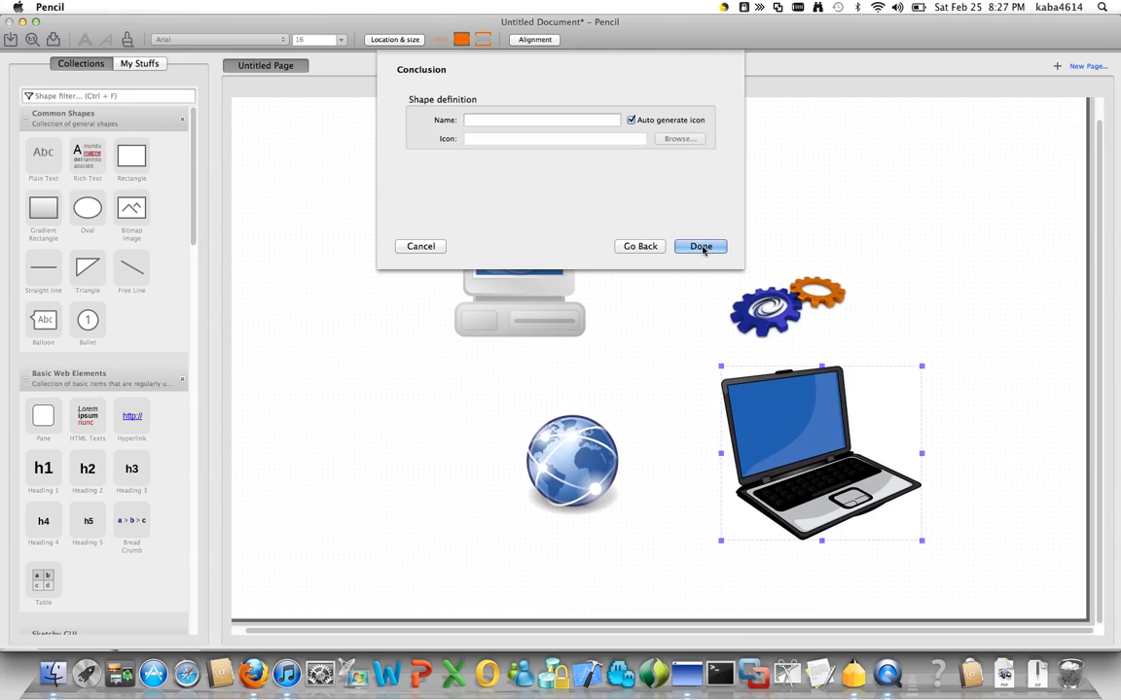
pyautogui.click(542, 120)
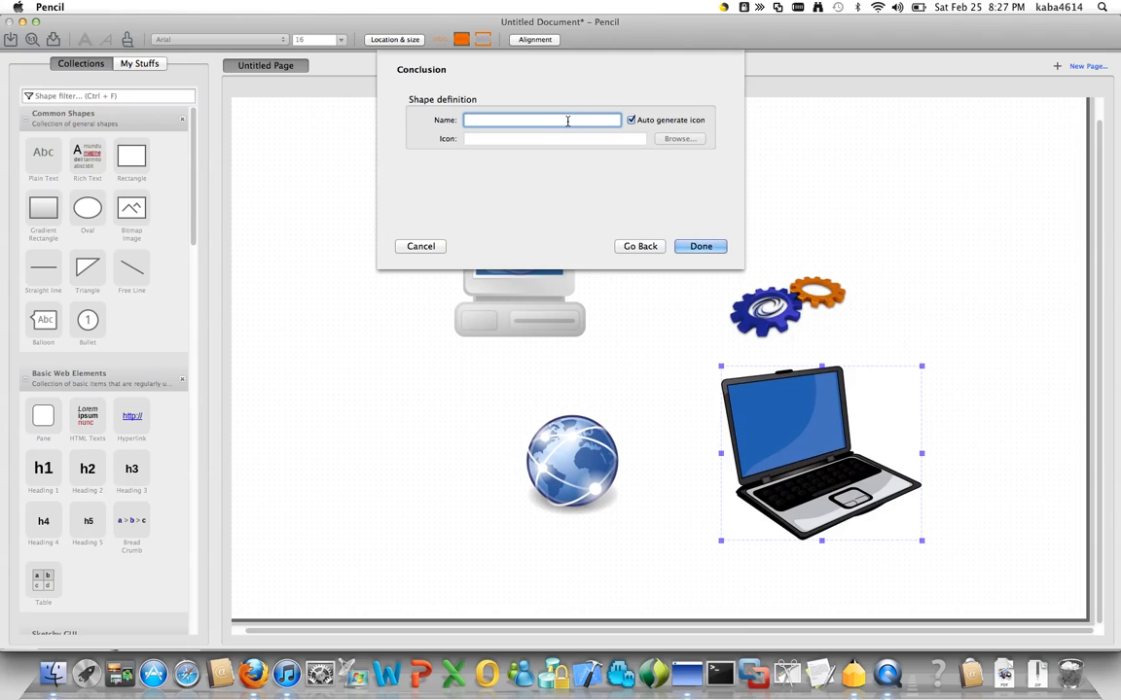
pyautogui.write('Laptop')
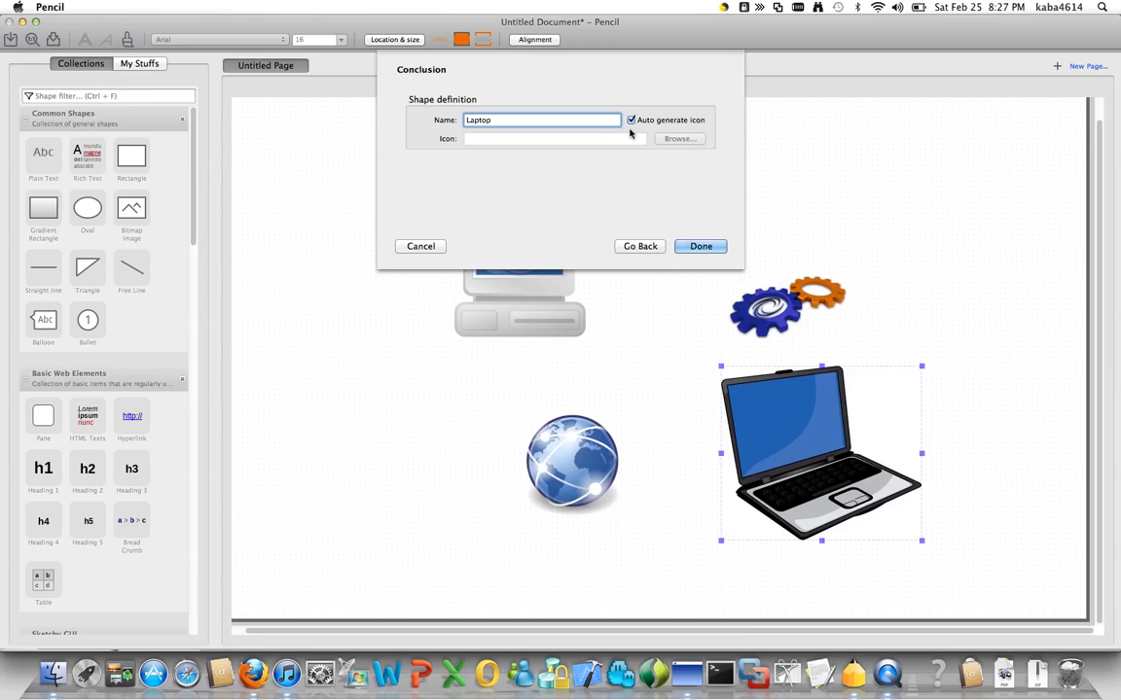
pyautogui.click(700, 245)
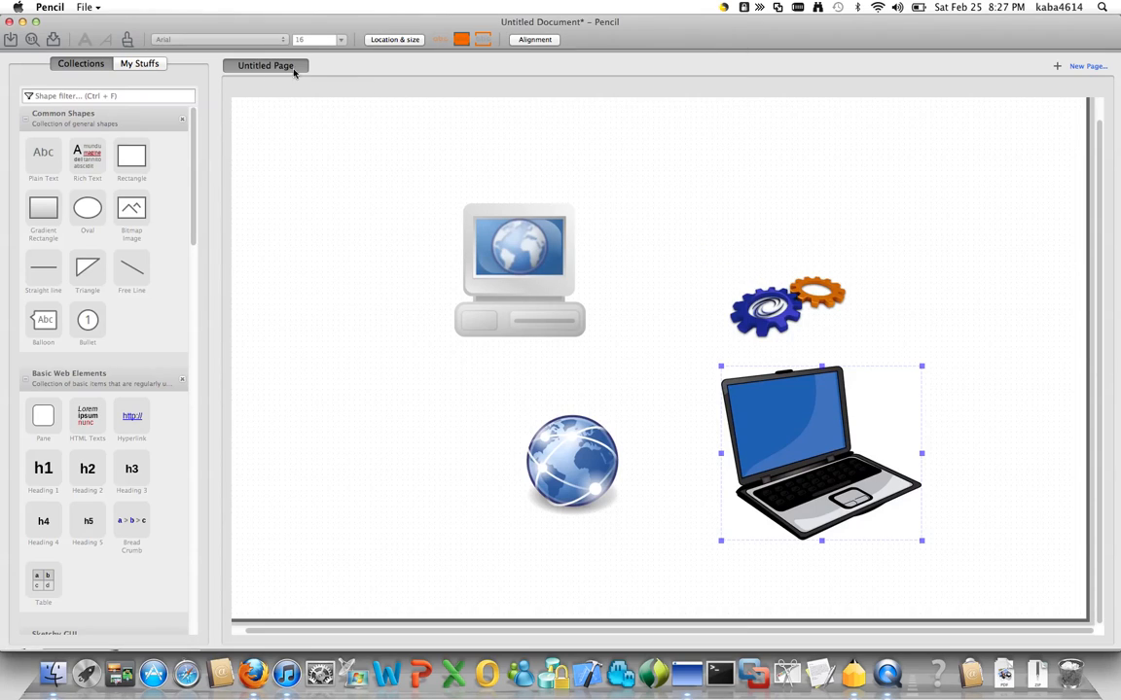
# - Show My Stuffs to see Laptop listed in the Software collection
pyautogui.click(152, 63)
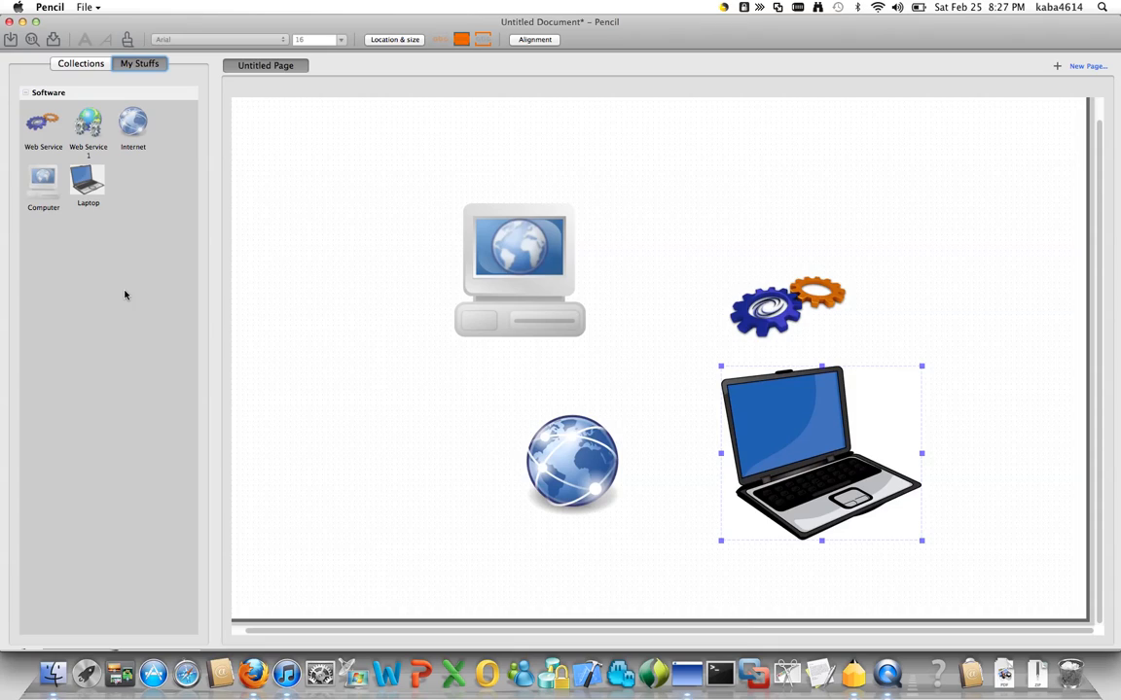
pyautogui.moveTo(784, 143)
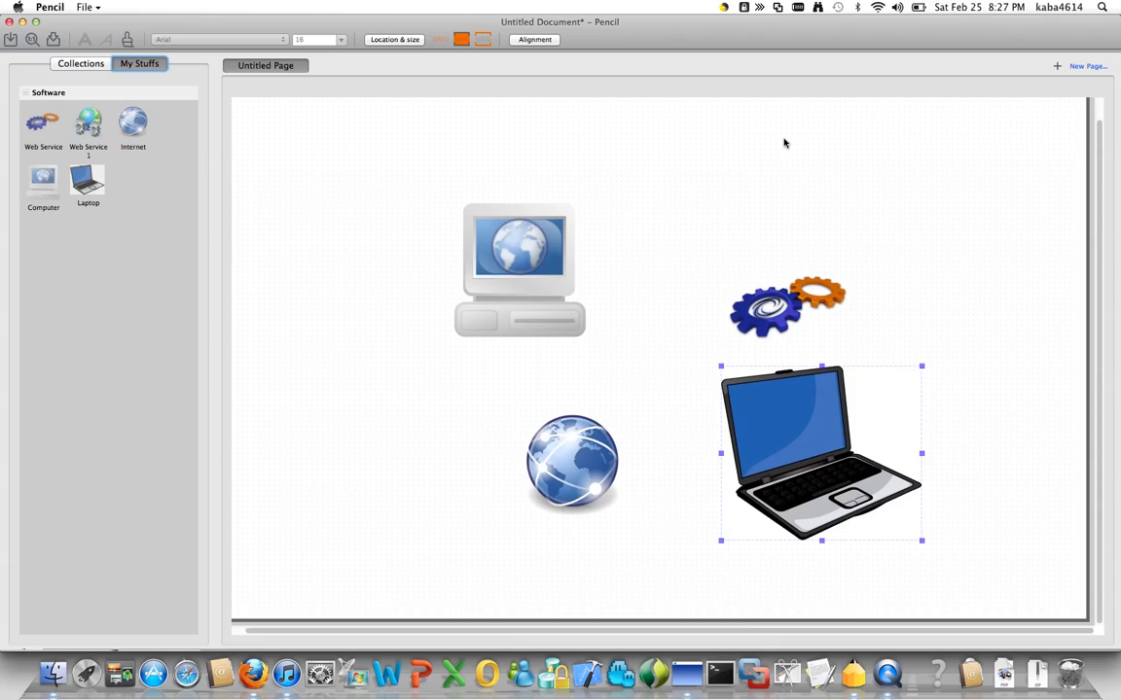